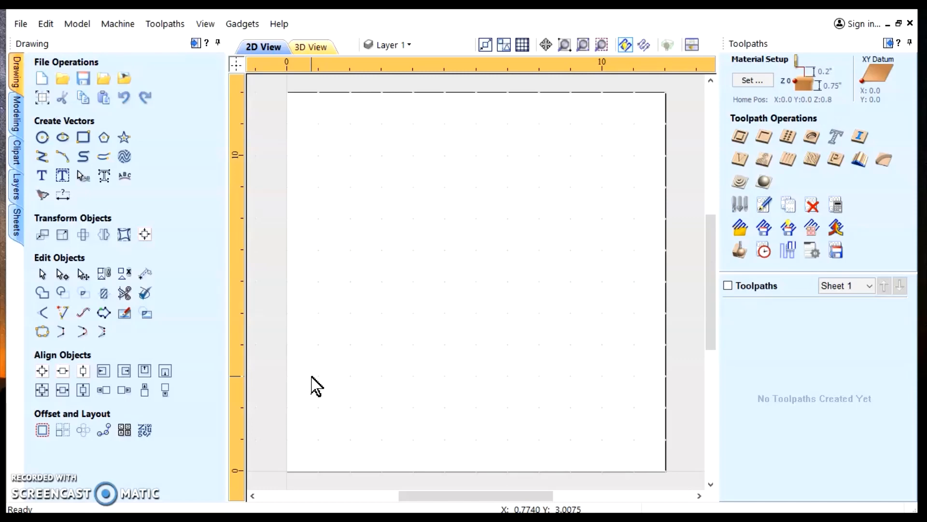
mouse_move(322, 349)
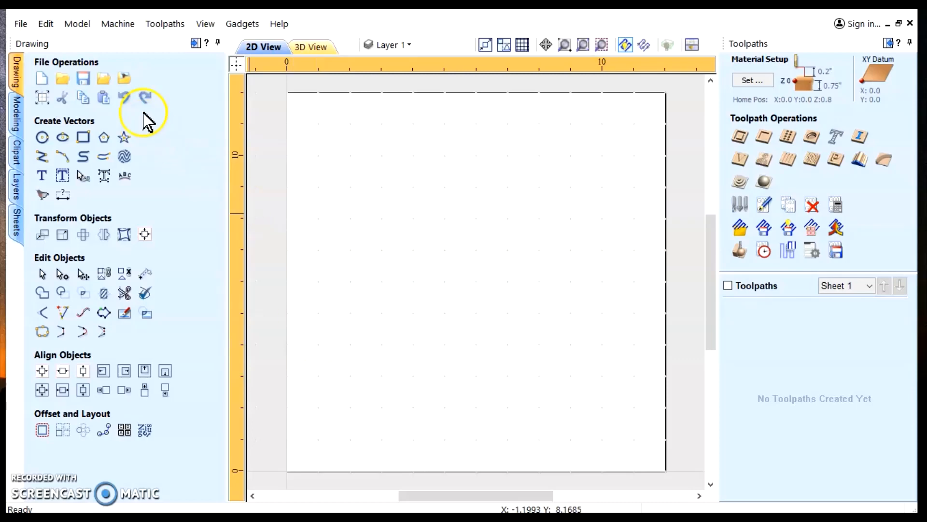
Choose File > Import > Import Vectors to begin bringing in the truck drawing
click(20, 24)
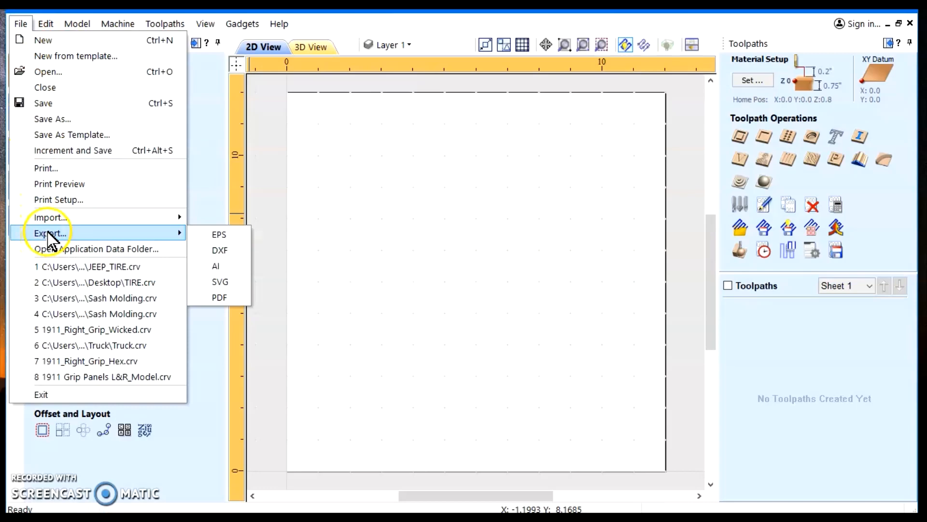
mouse_move(50, 217)
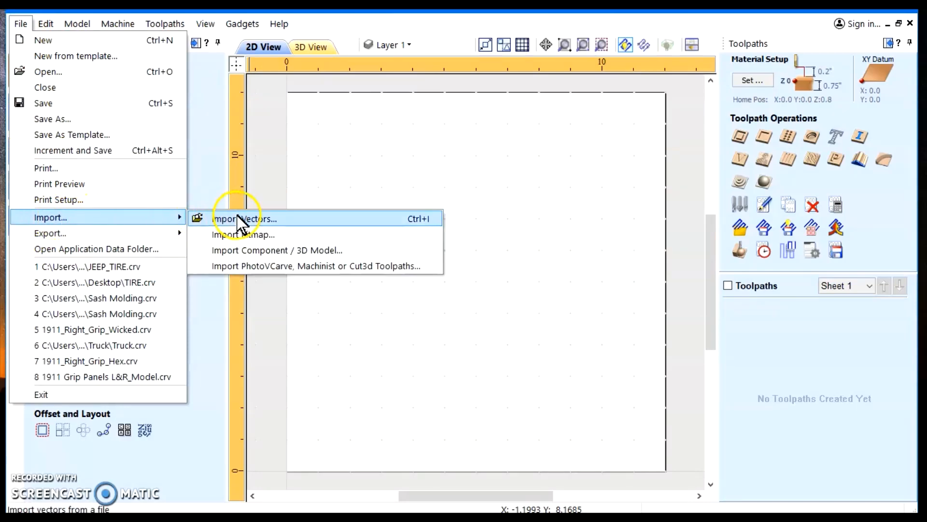
click(244, 218)
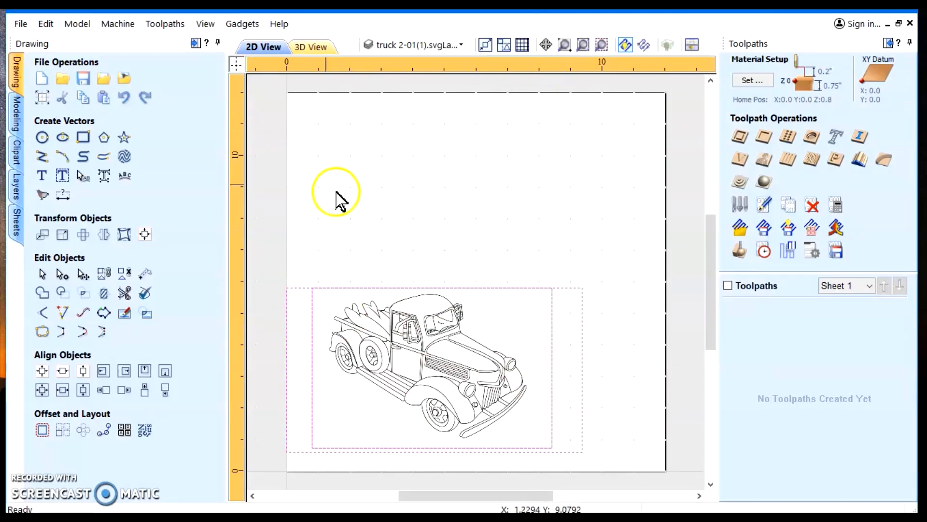
mouse_move(392, 241)
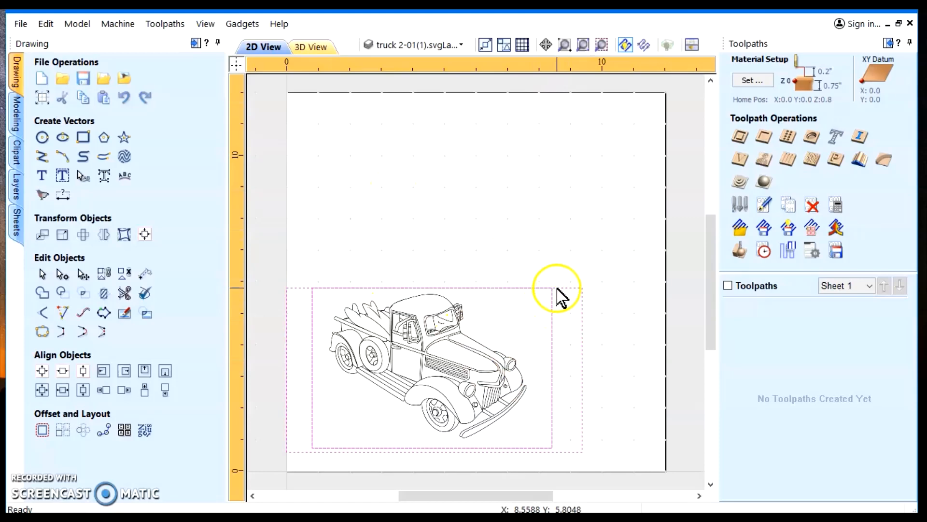
Select the imported truck drawing on the sheet and zoom to inspect it
click(434, 366)
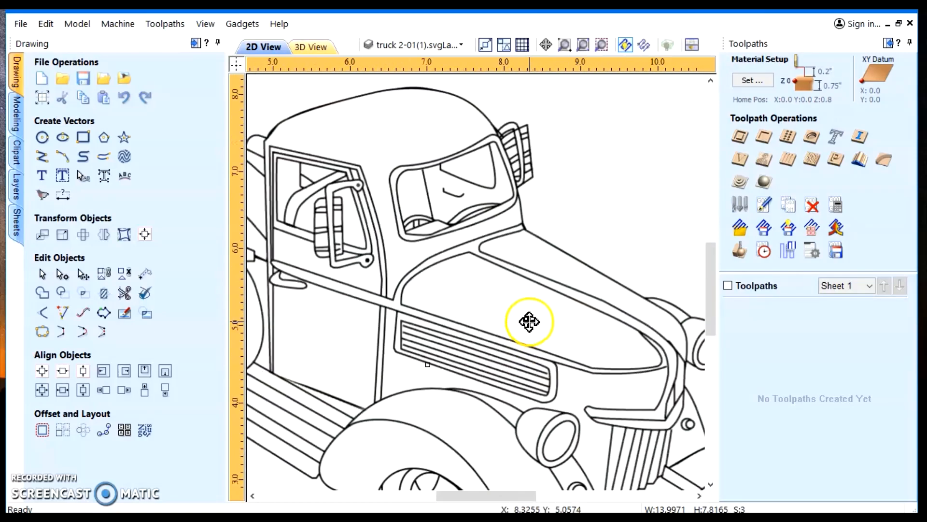
scroll(down, 3)
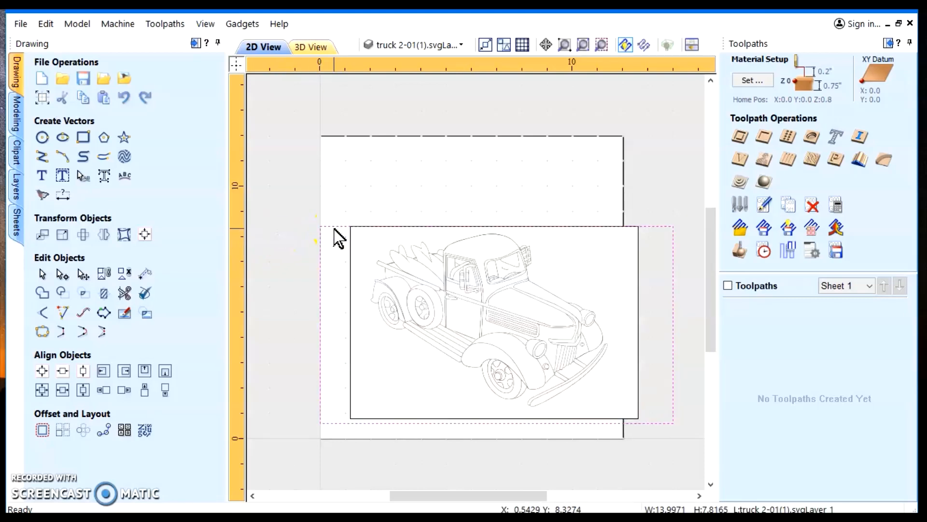
Window-select the truck drawing and image, center them in the material, and show Align Selected Objects
click(334, 184)
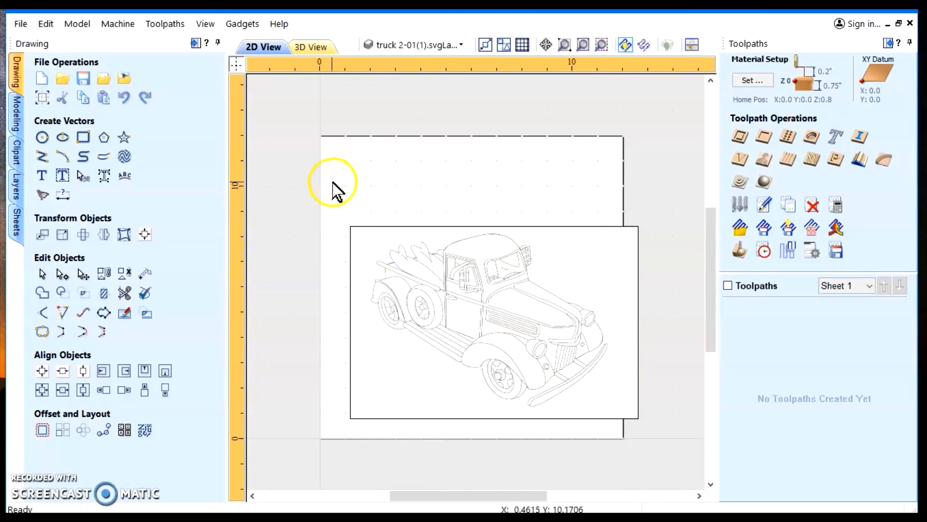
drag(334, 183, 665, 450)
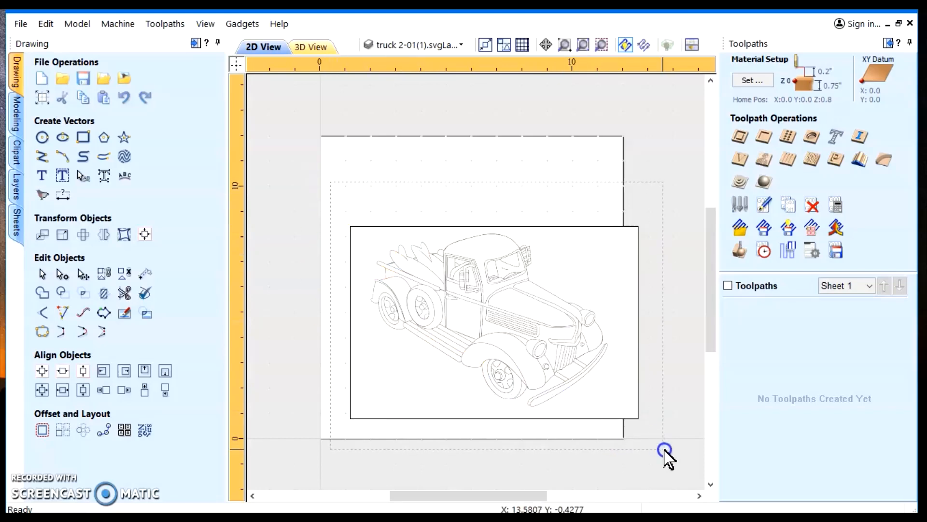
click(42, 371)
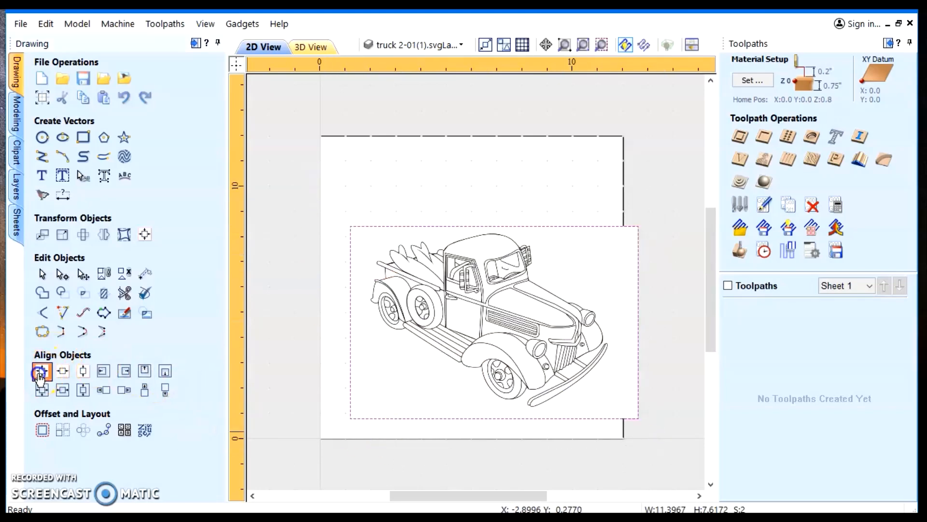
click(103, 389)
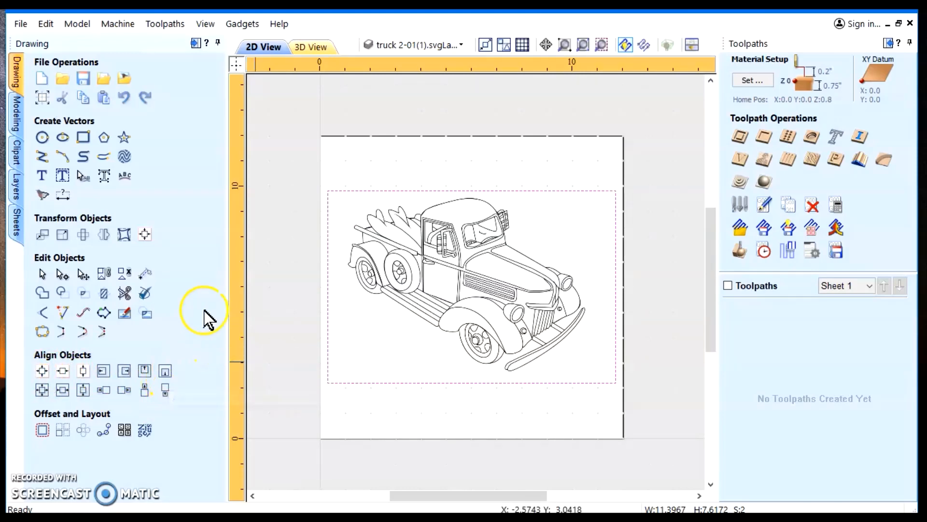
mouse_move(145, 235)
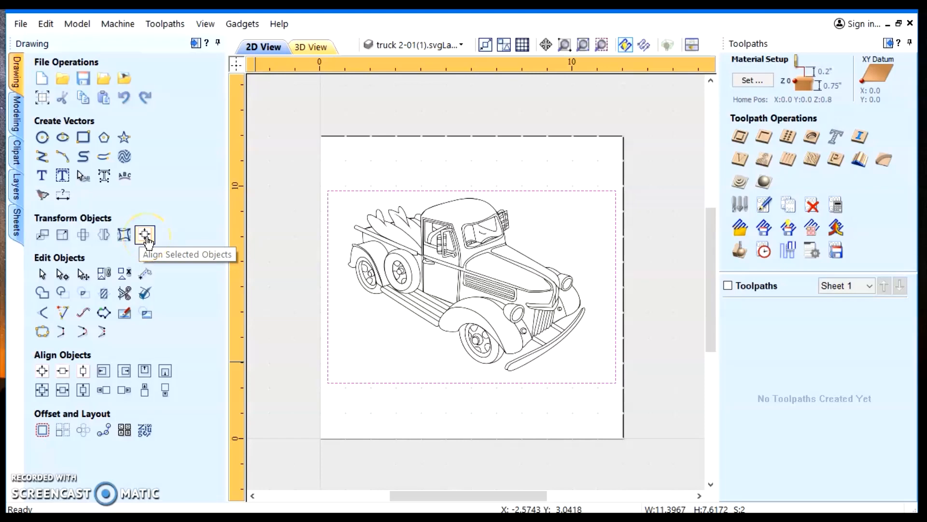
click(145, 235)
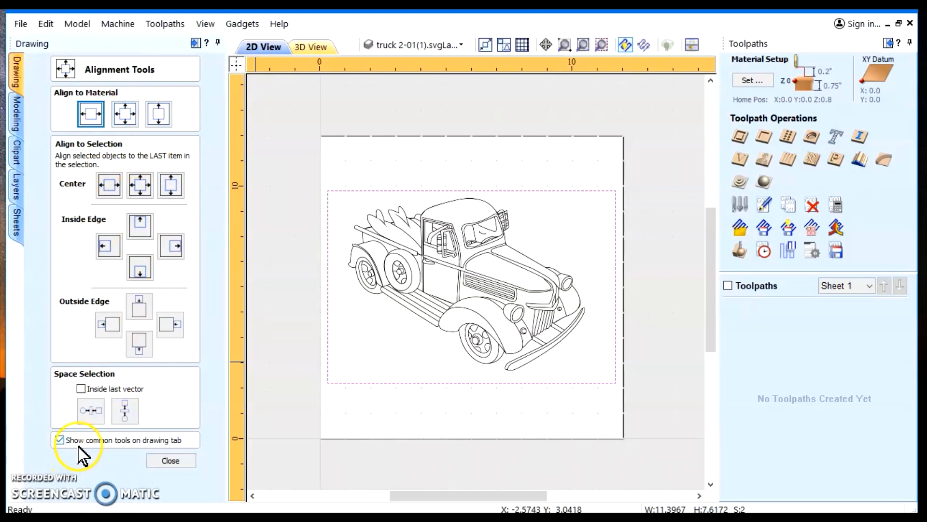
mouse_move(153, 463)
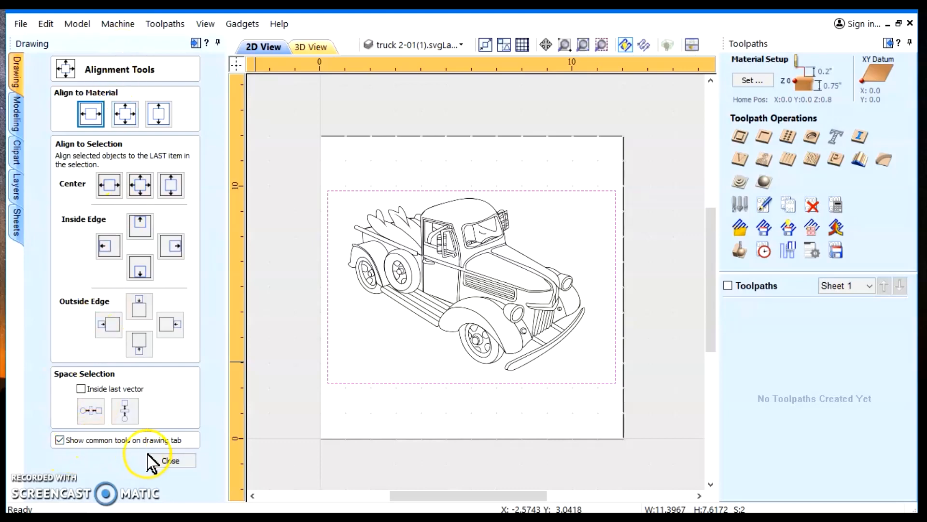
Close the Alignment Tools panel and deselect the centered truck
click(170, 460)
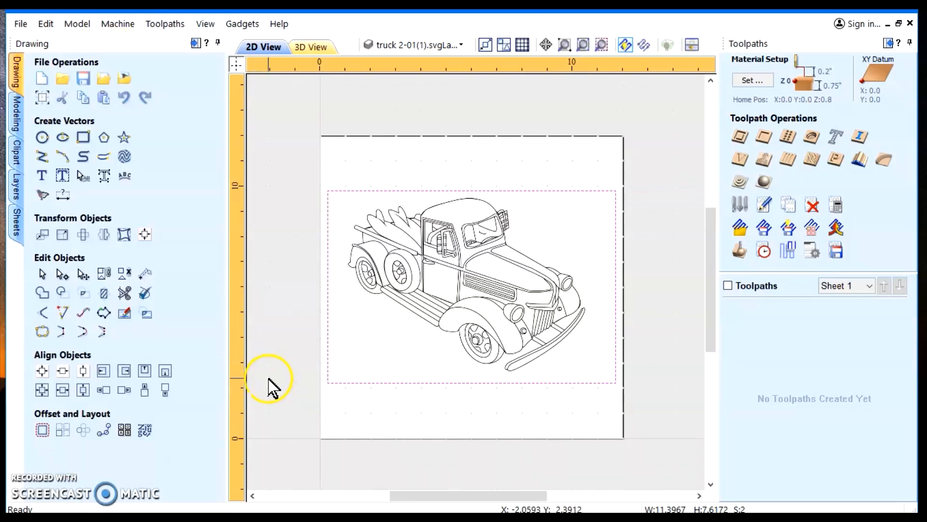
mouse_move(464, 304)
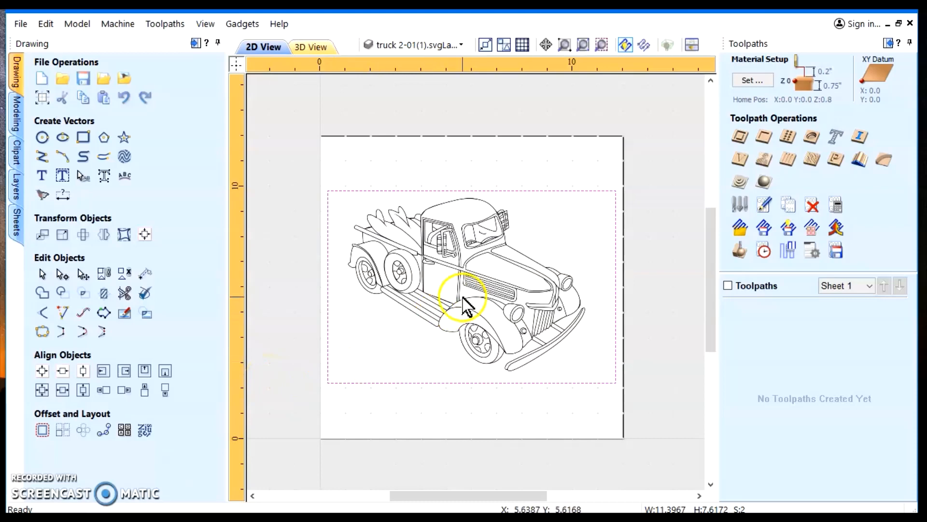
click(464, 307)
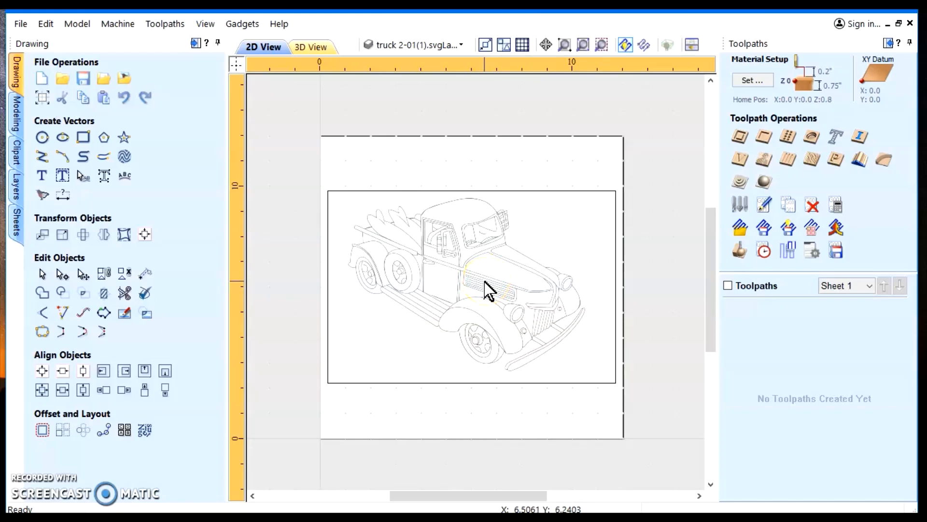
mouse_move(483, 291)
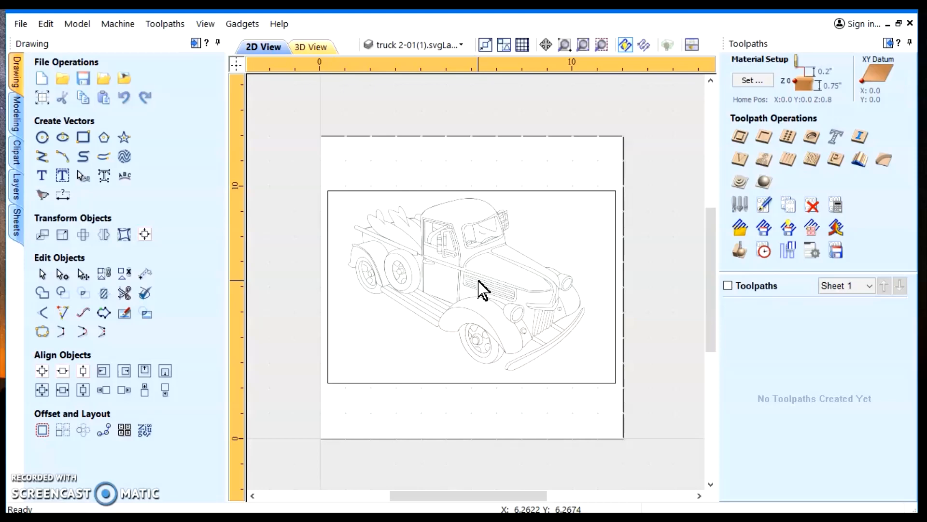
mouse_move(482, 290)
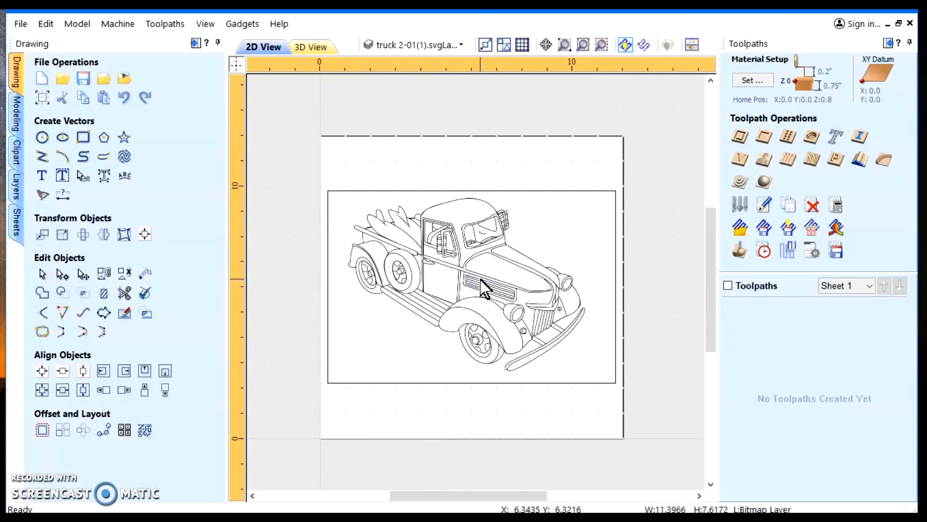
right_click(482, 287)
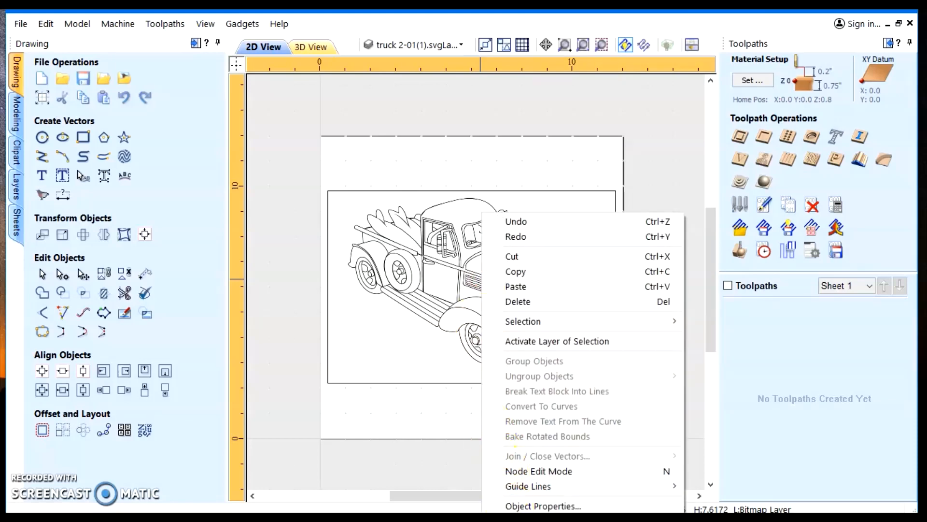
mouse_move(542, 506)
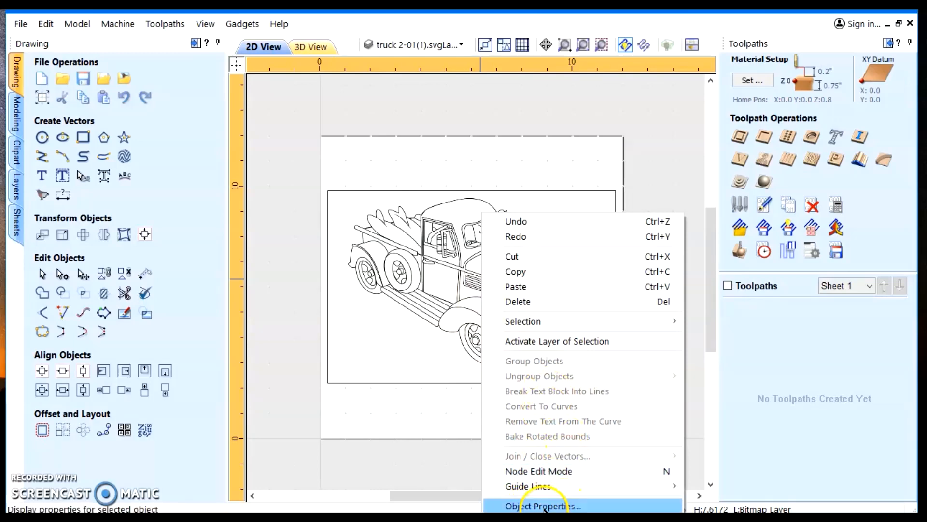
click(542, 505)
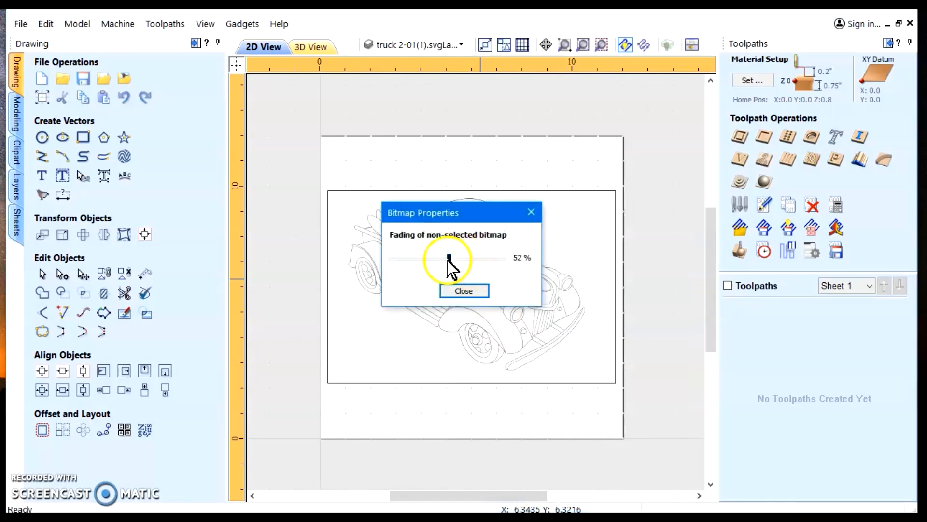
drag(450, 258, 387, 257)
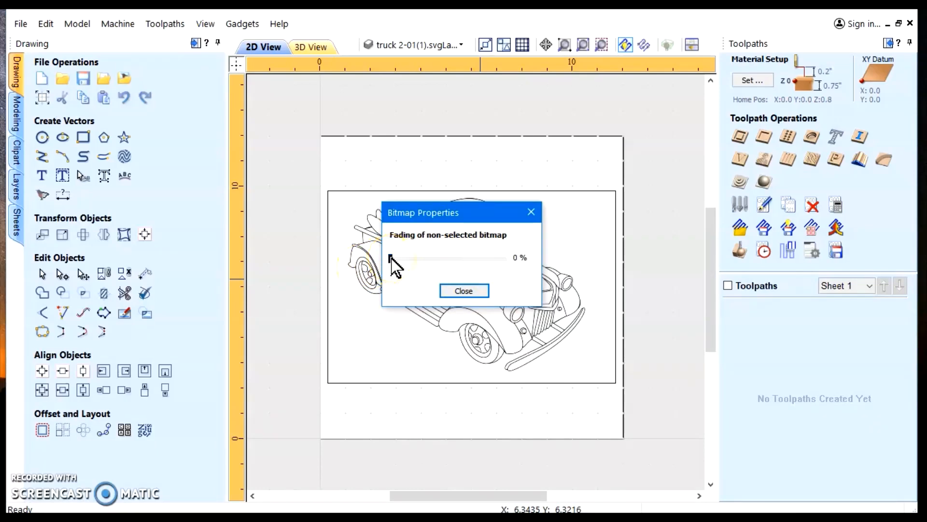
drag(387, 259, 503, 259)
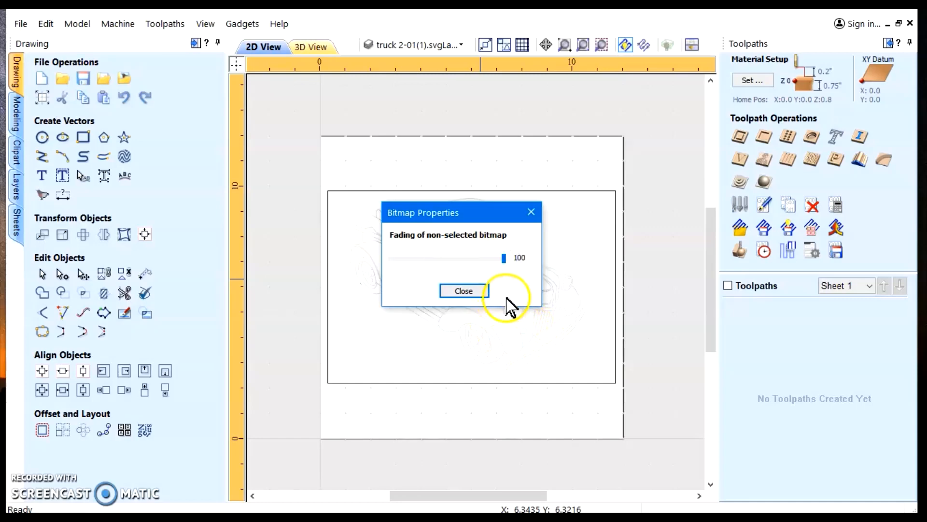
drag(504, 258, 408, 261)
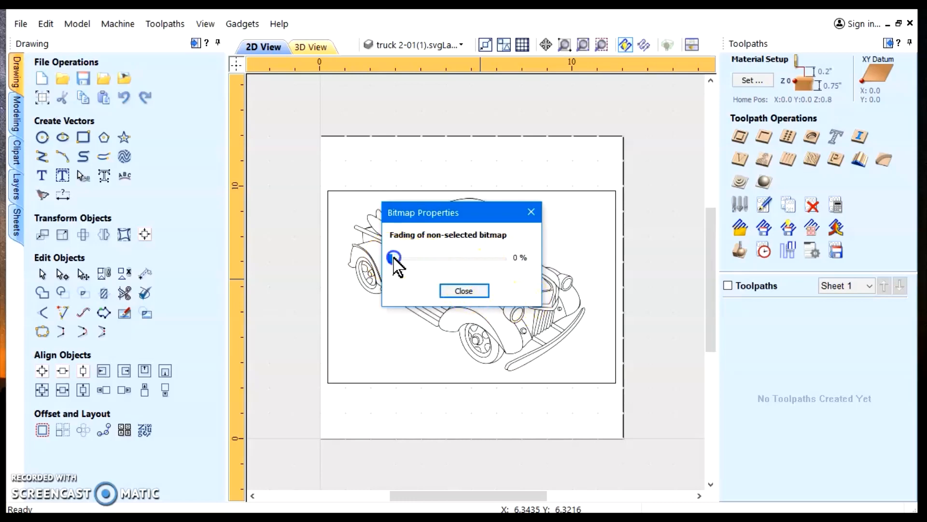
drag(393, 257, 455, 259)
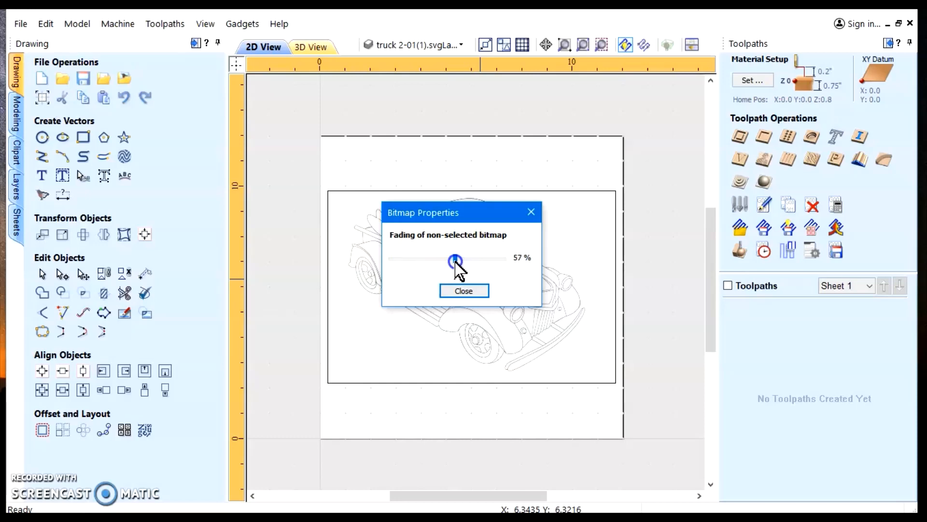
click(464, 290)
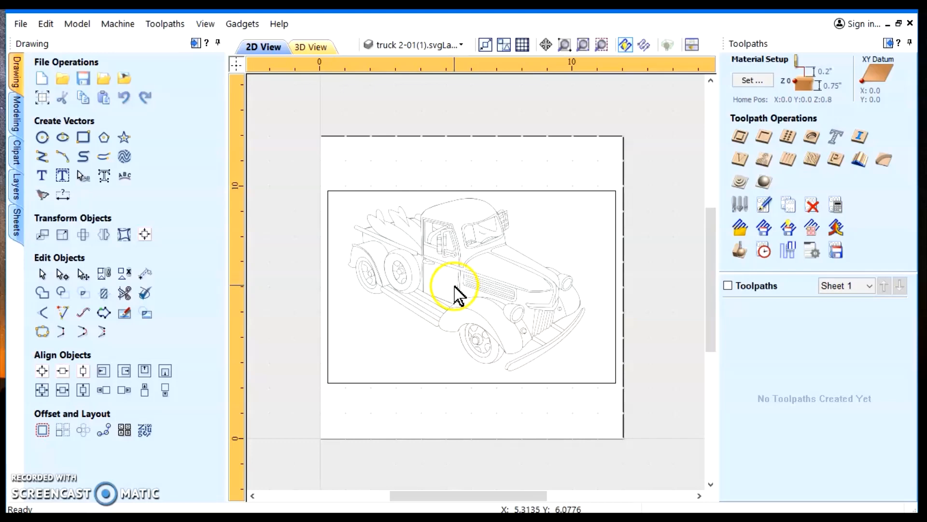
Set the truck bitmap's fading to 0% in Bitmap Properties and close it
right_click(461, 284)
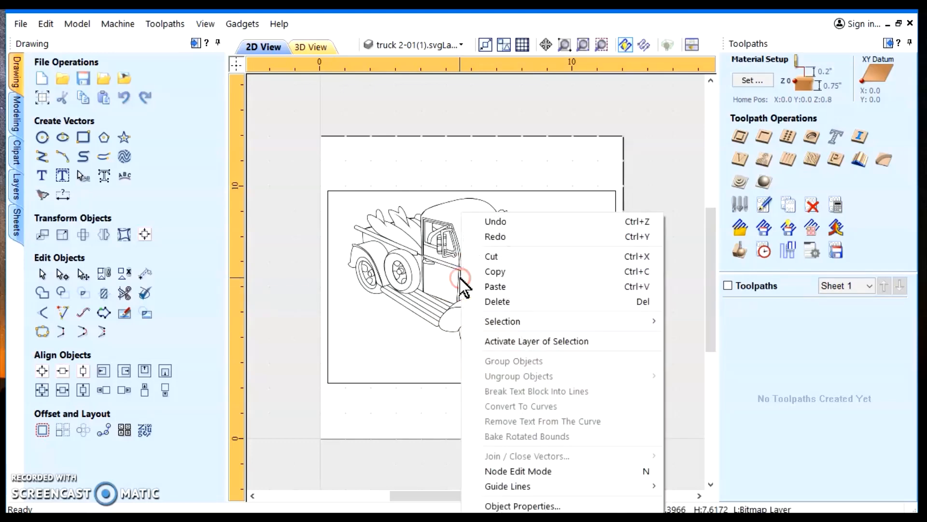
click(521, 505)
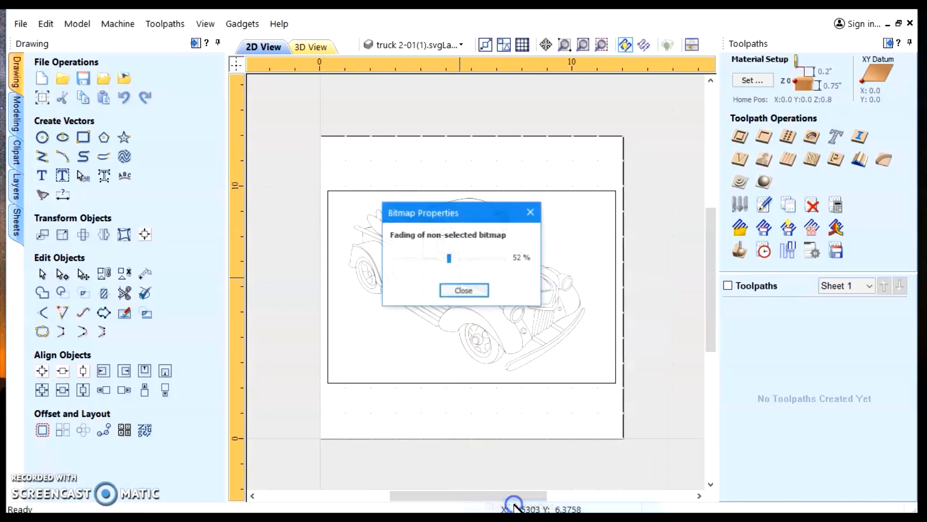
drag(448, 258, 429, 258)
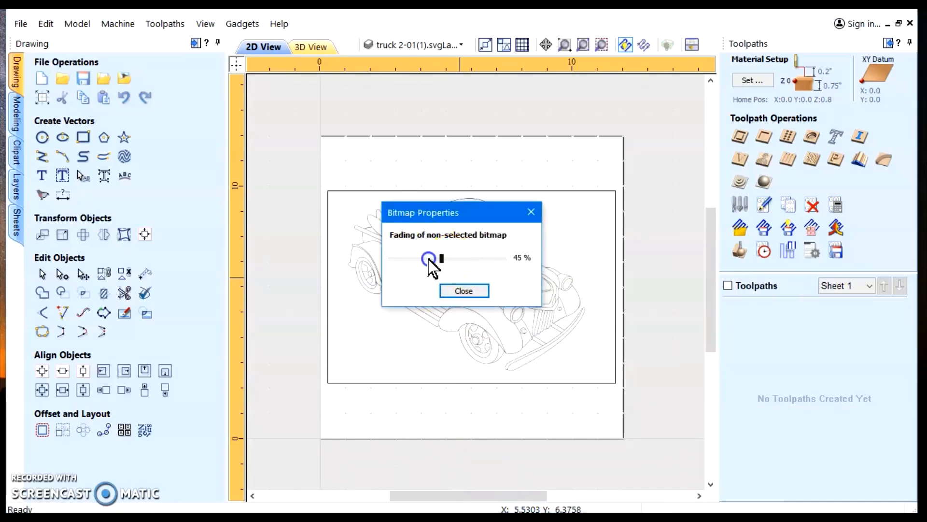
drag(429, 257, 390, 258)
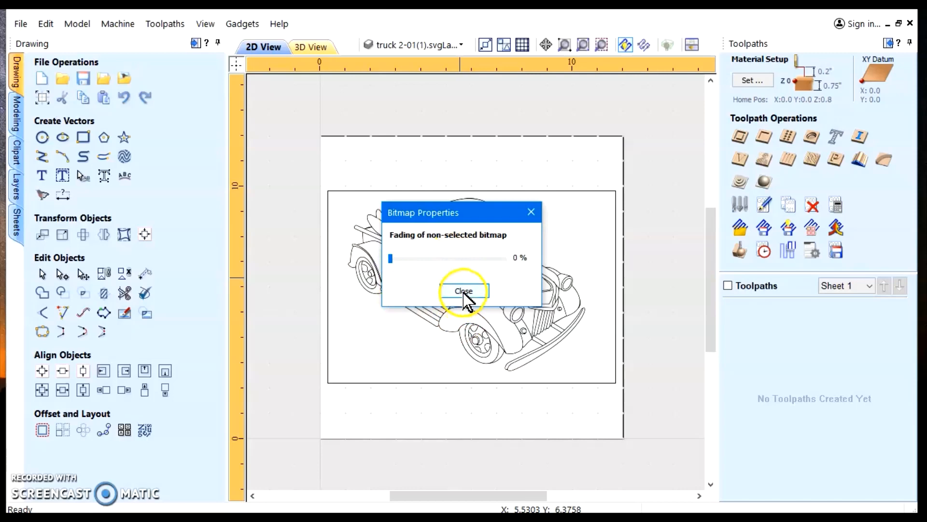
click(463, 291)
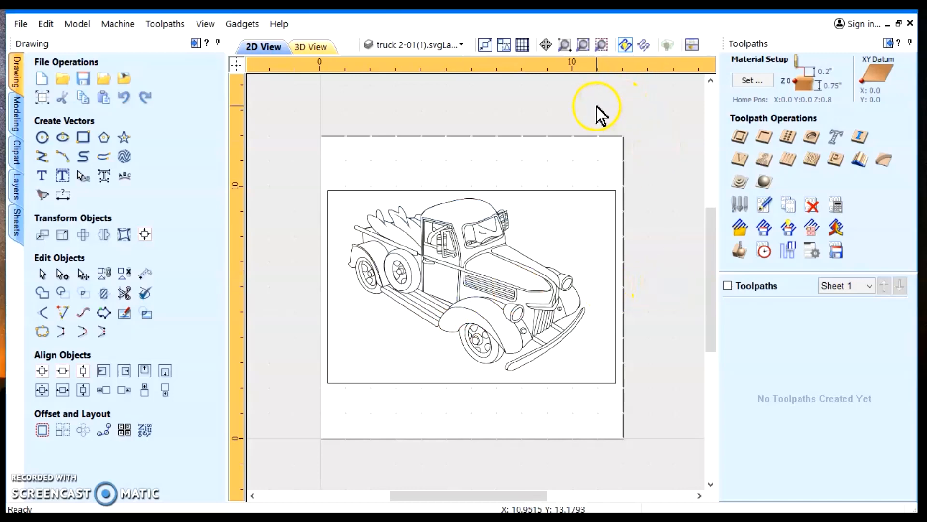
mouse_move(535, 113)
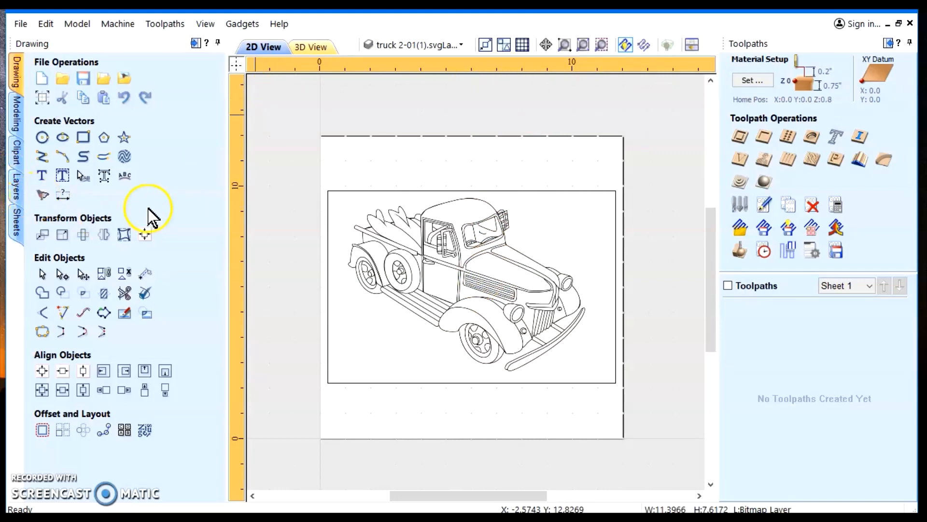
mouse_move(42, 195)
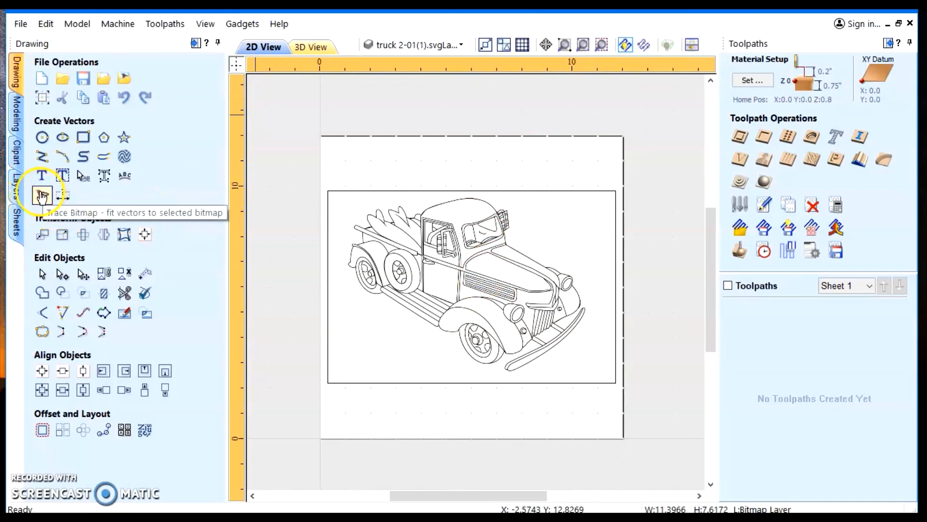
Open Trace Bitmap in Black/White mode with Bitmap Fading set to None
click(42, 195)
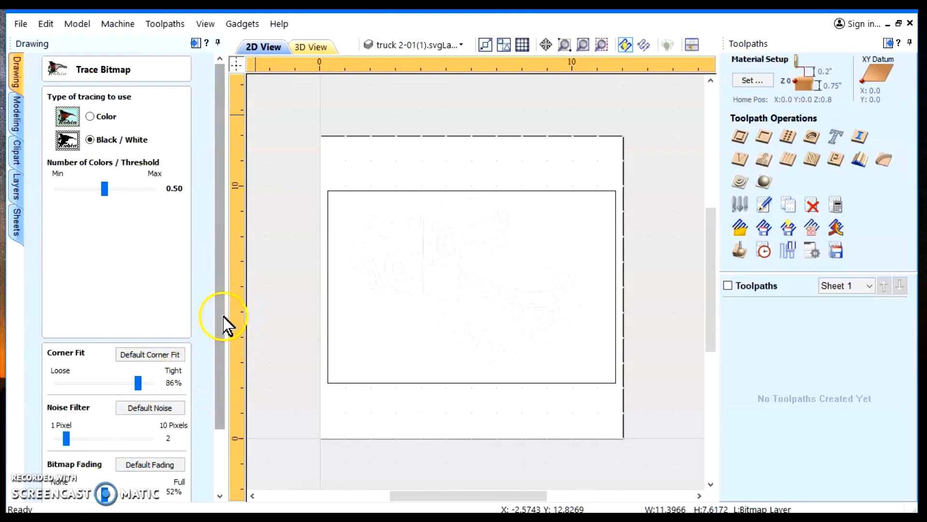
scroll(down, 3)
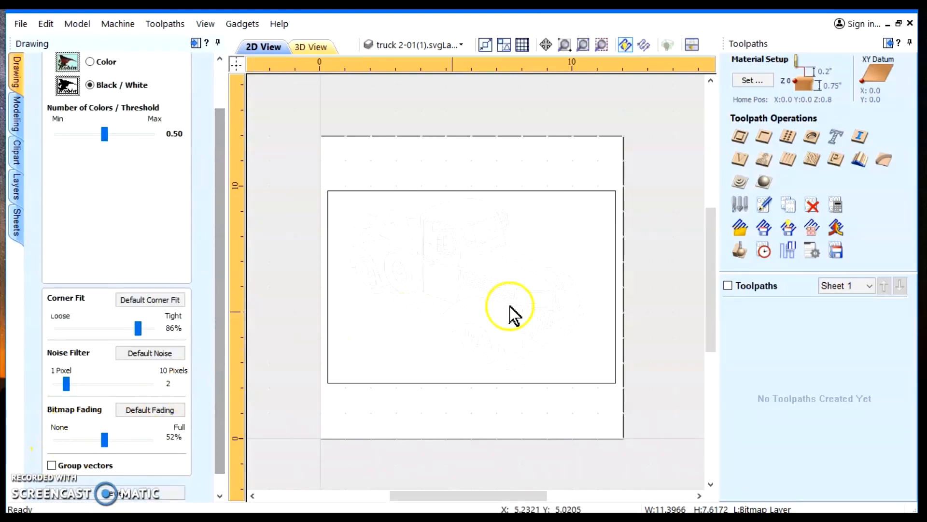
mouse_move(497, 258)
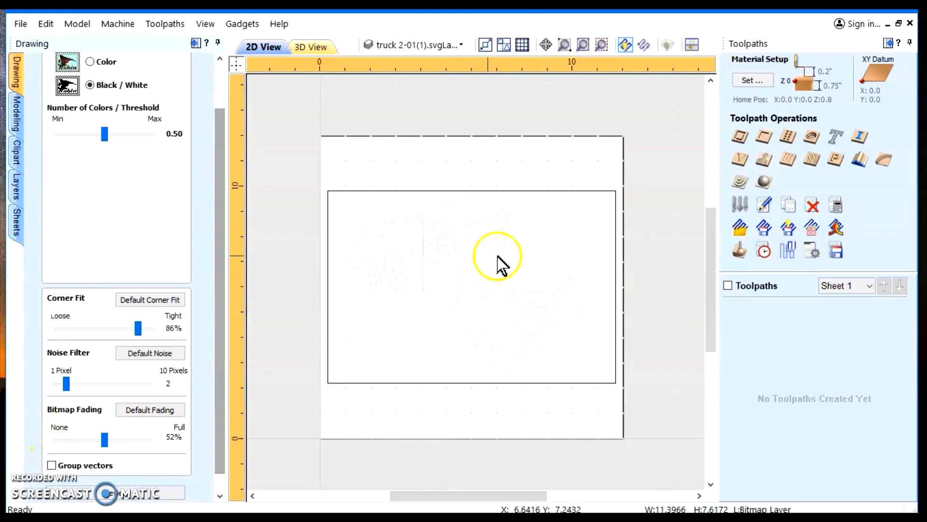
mouse_move(479, 284)
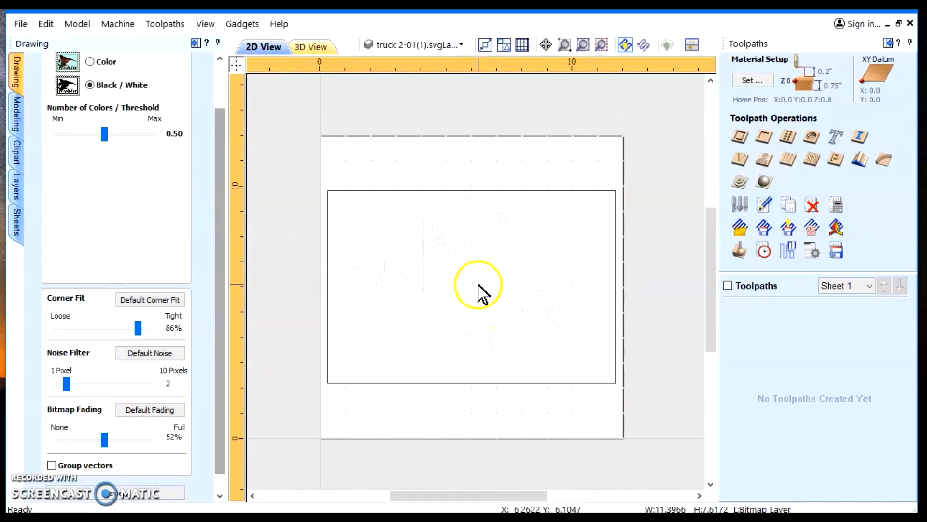
drag(104, 441, 105, 440)
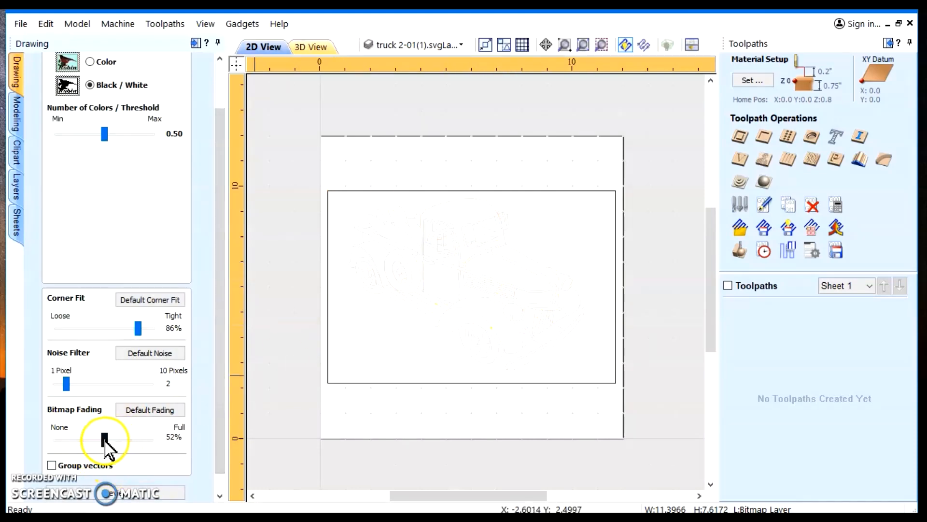
drag(103, 439, 50, 439)
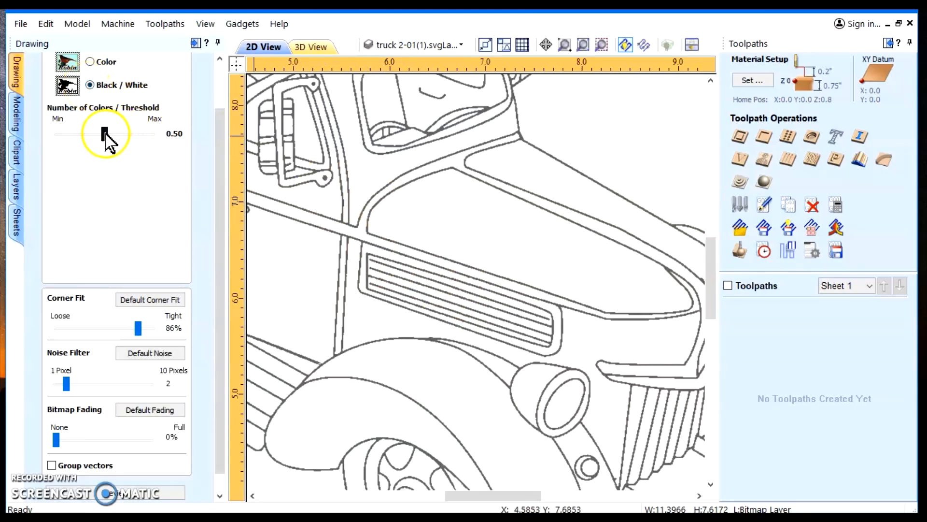
Raise the trace threshold through 0.64 up to near maximum, about 0.98
drag(105, 132, 108, 132)
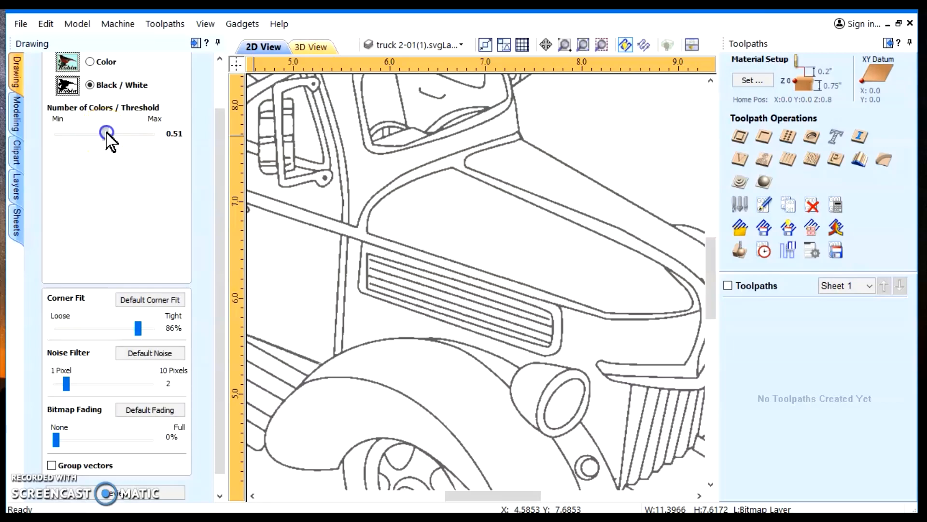
drag(106, 133, 119, 135)
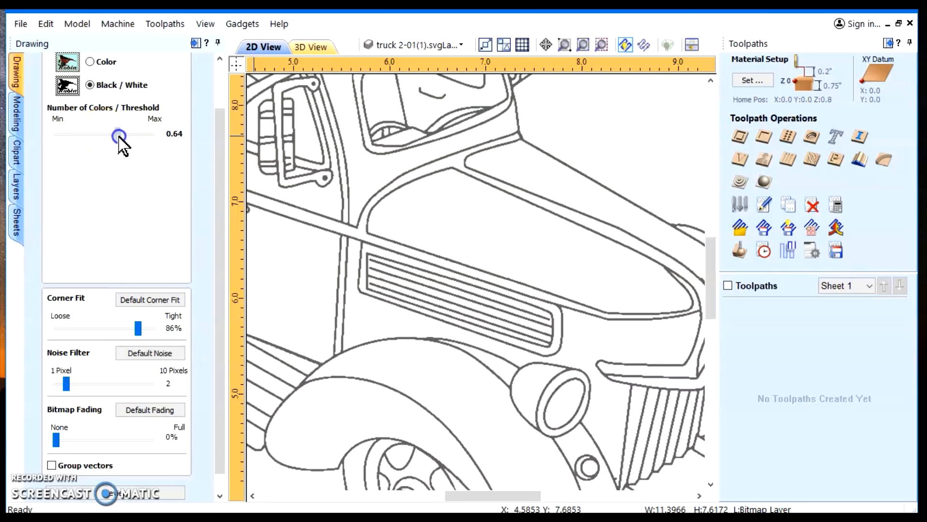
drag(118, 135, 150, 134)
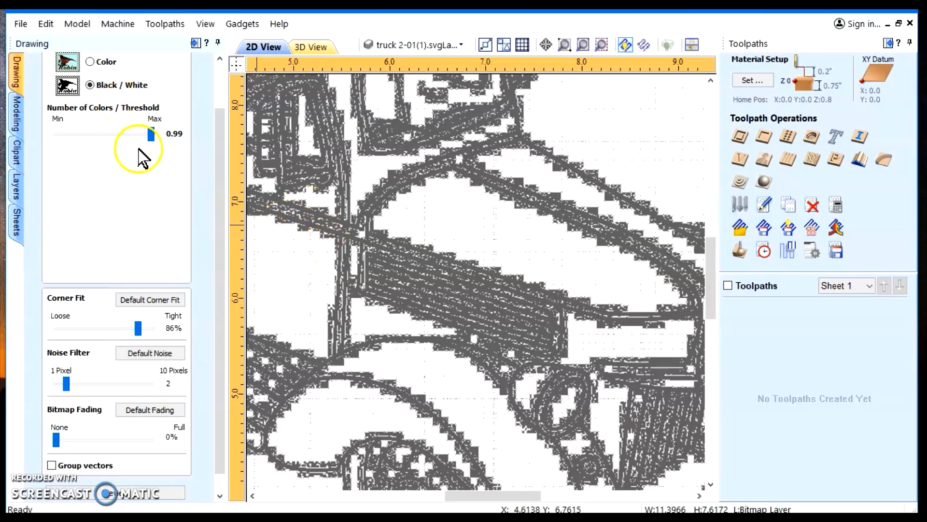
drag(152, 136, 147, 138)
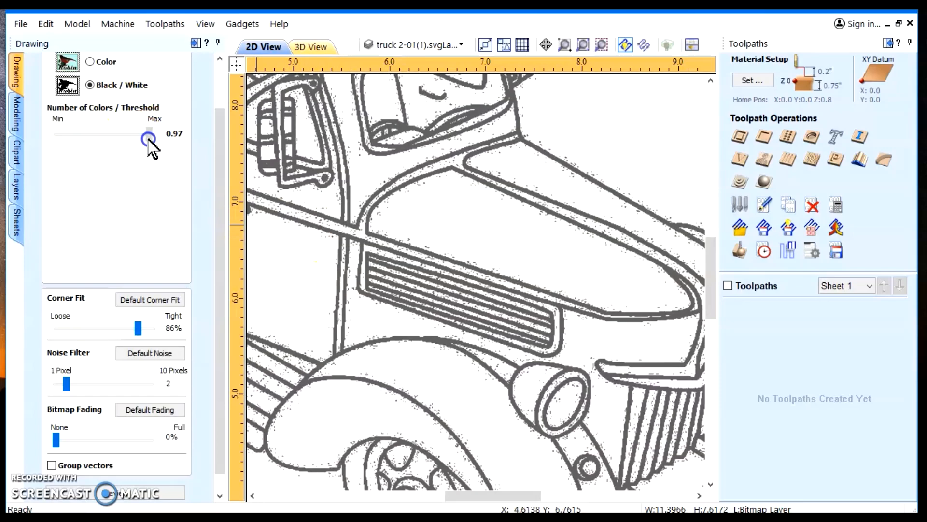
drag(147, 137, 149, 137)
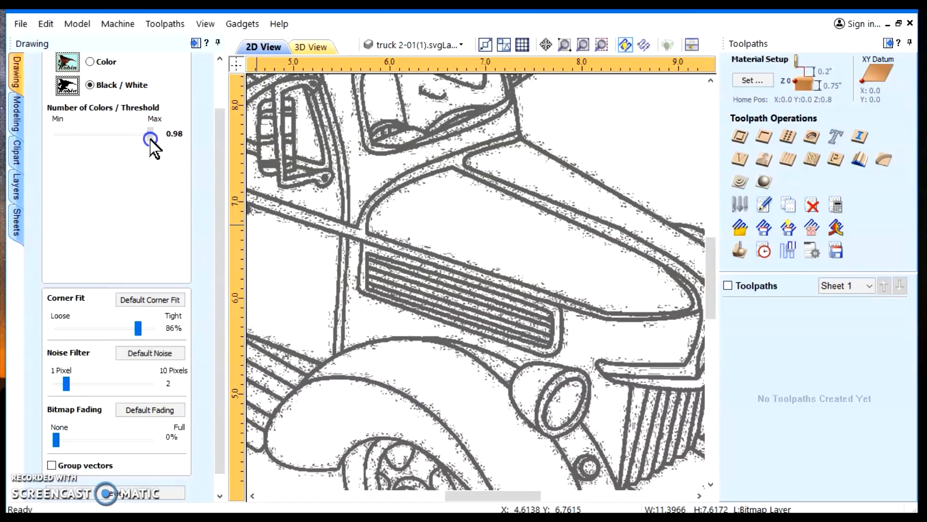
drag(150, 138, 148, 138)
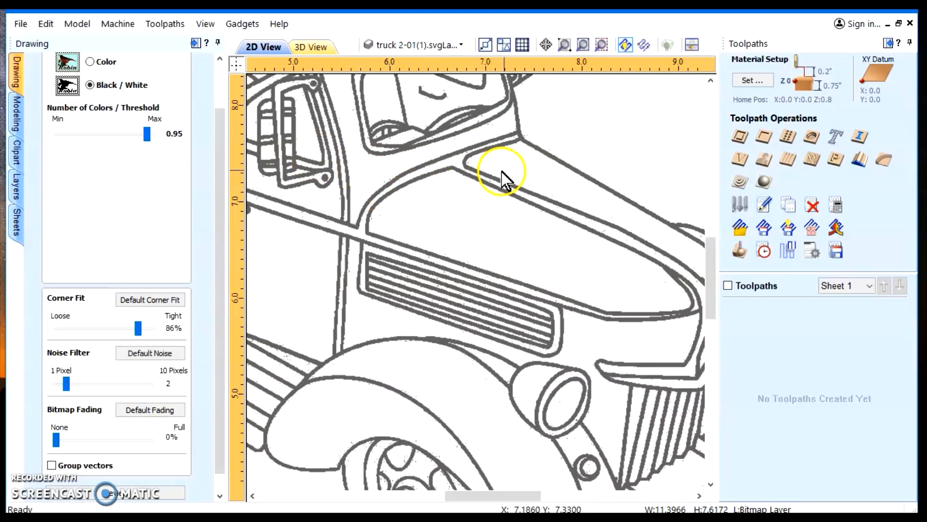
mouse_move(657, 245)
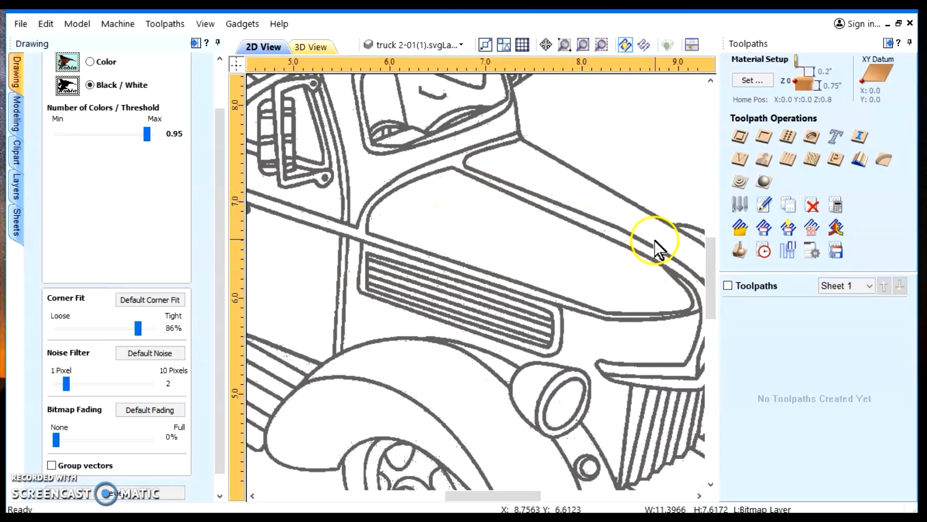
Lower the trace threshold from 0.94 through 0.83 and 0.62 down to 0.44
drag(147, 134, 147, 141)
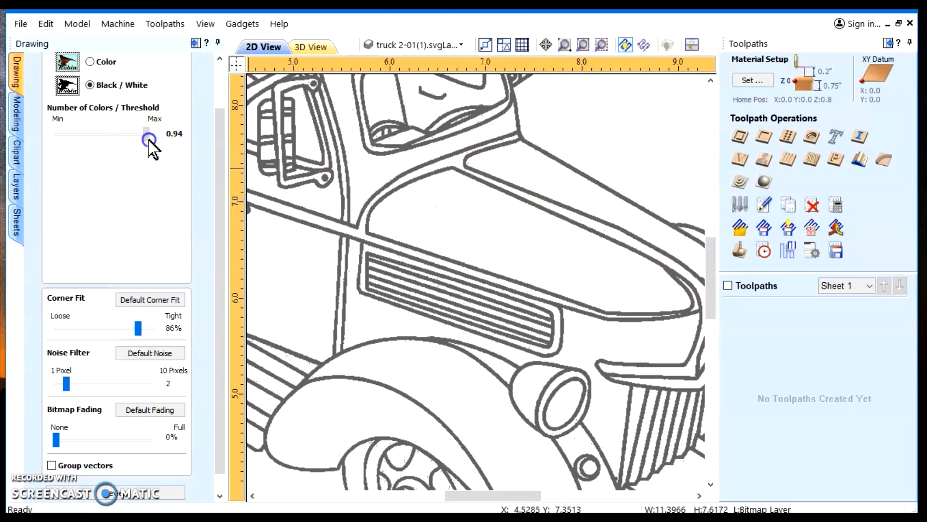
drag(150, 140, 148, 140)
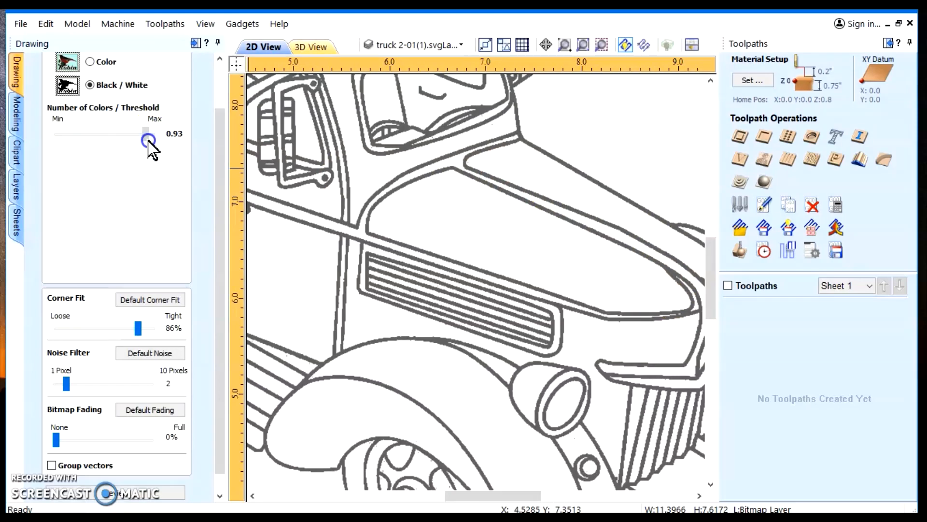
drag(148, 142, 138, 142)
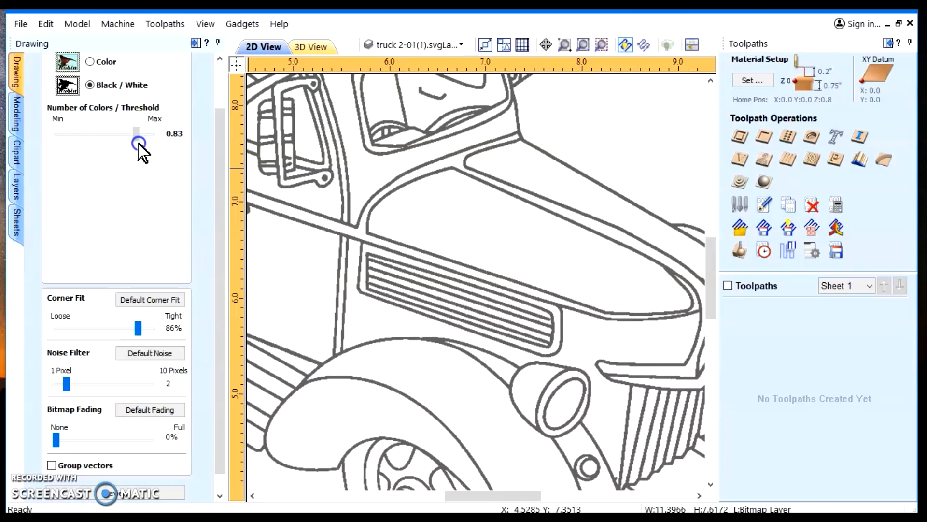
drag(137, 143, 129, 134)
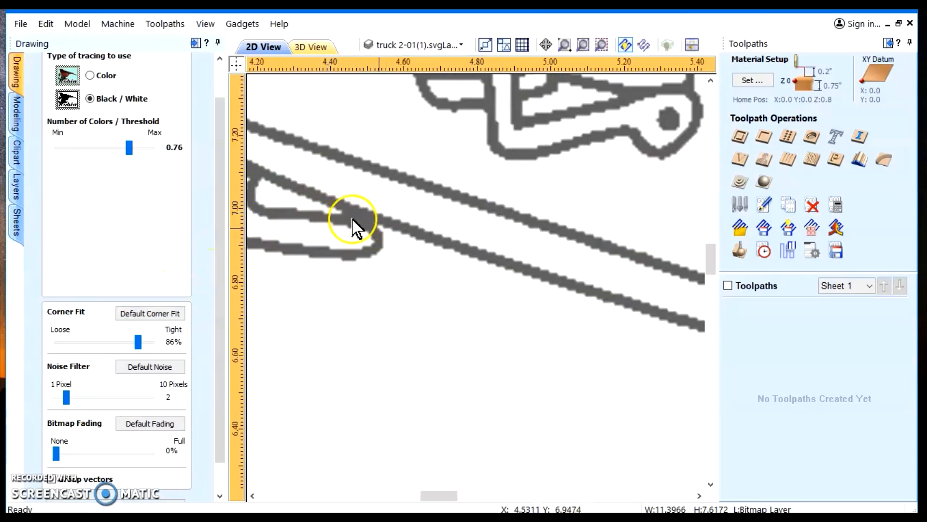
drag(129, 147, 119, 154)
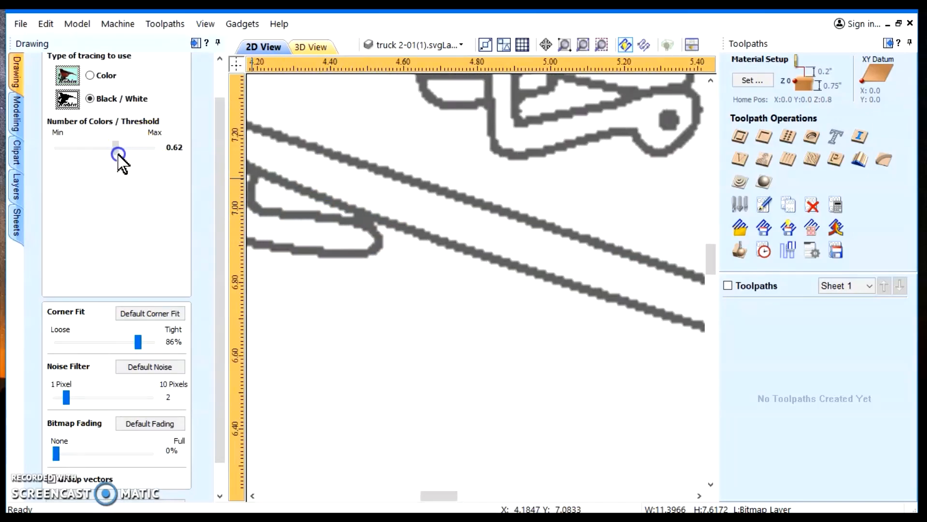
drag(117, 154, 100, 153)
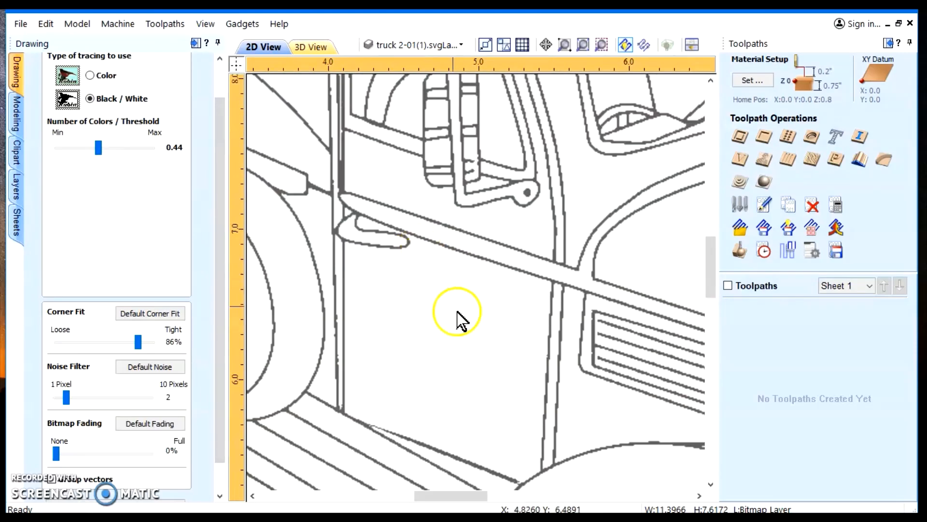
mouse_move(213, 375)
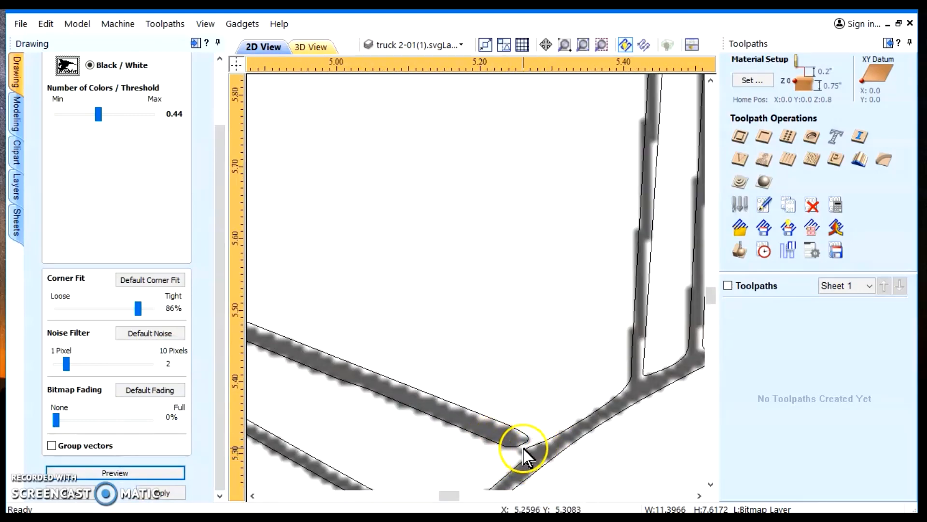
mouse_move(524, 446)
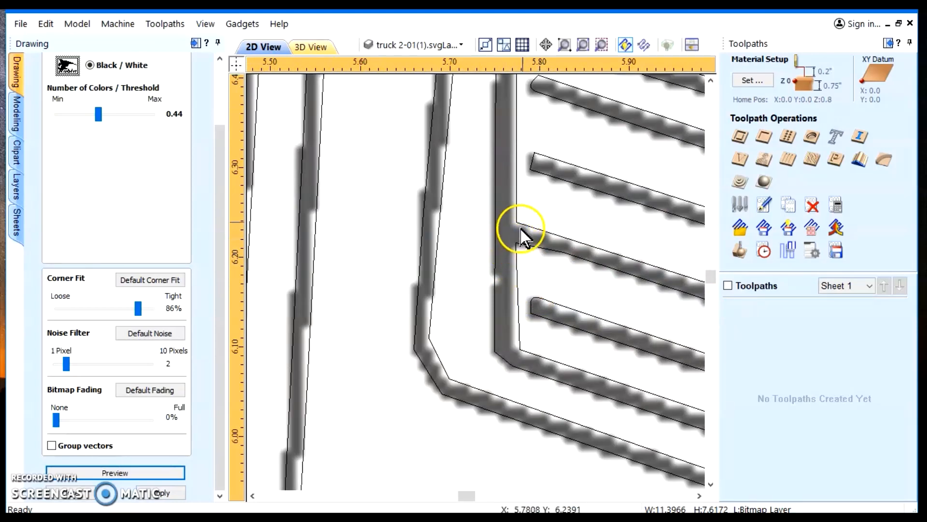
mouse_move(571, 213)
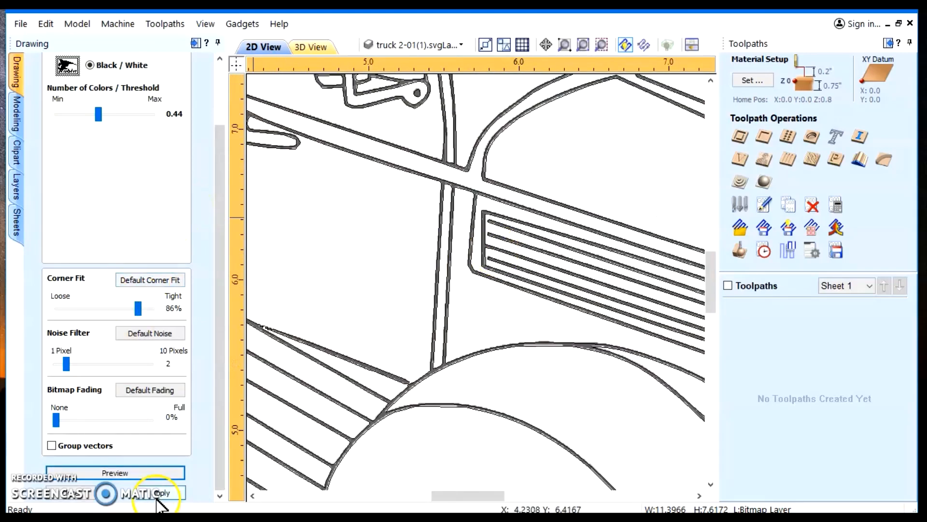
mouse_move(98, 112)
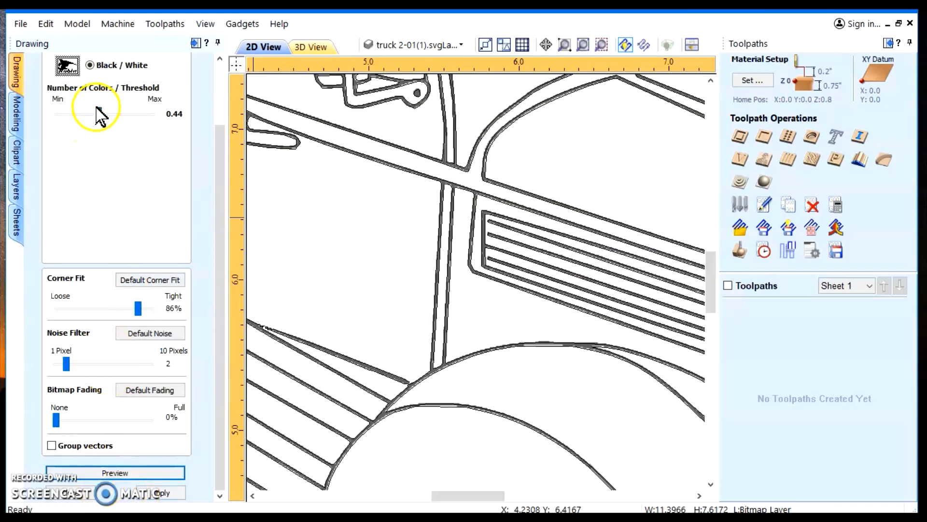
Drag the trace threshold up to 0.72 and fine-tune it
drag(92, 114, 123, 114)
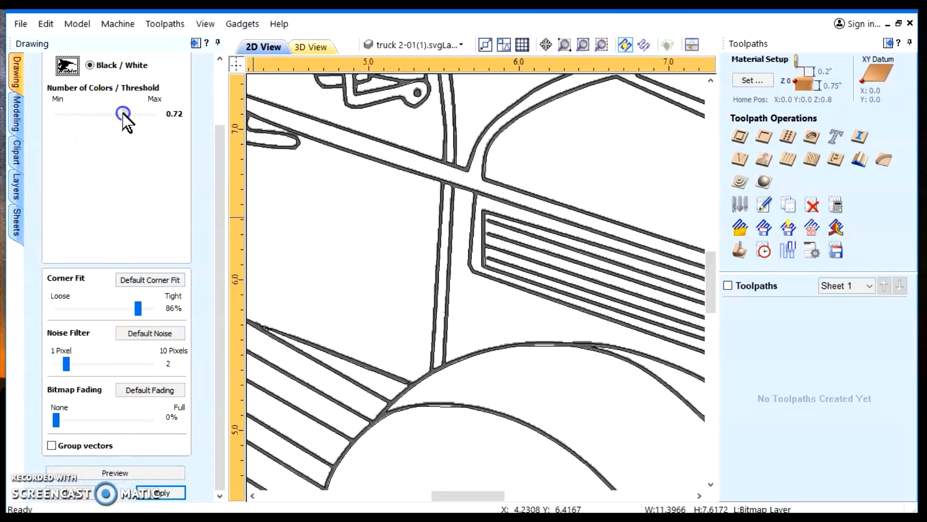
drag(124, 113, 122, 113)
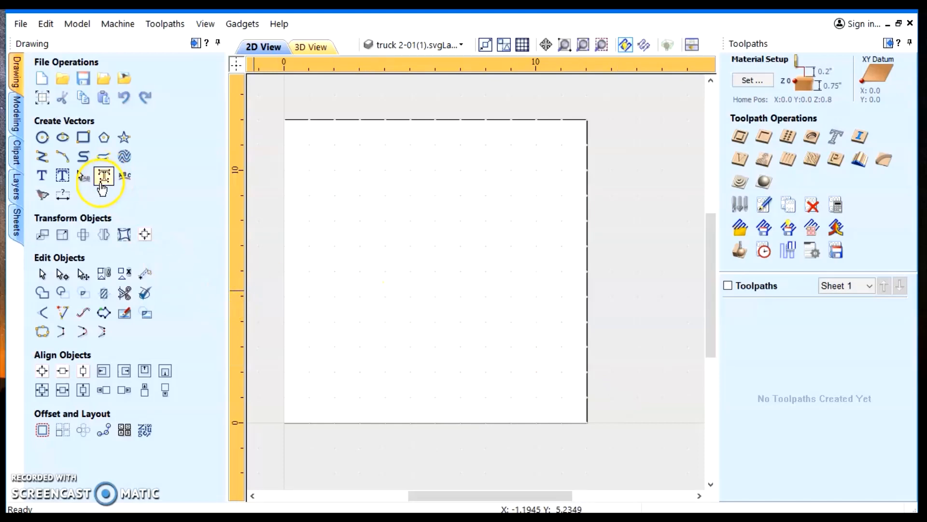
mouse_move(437, 239)
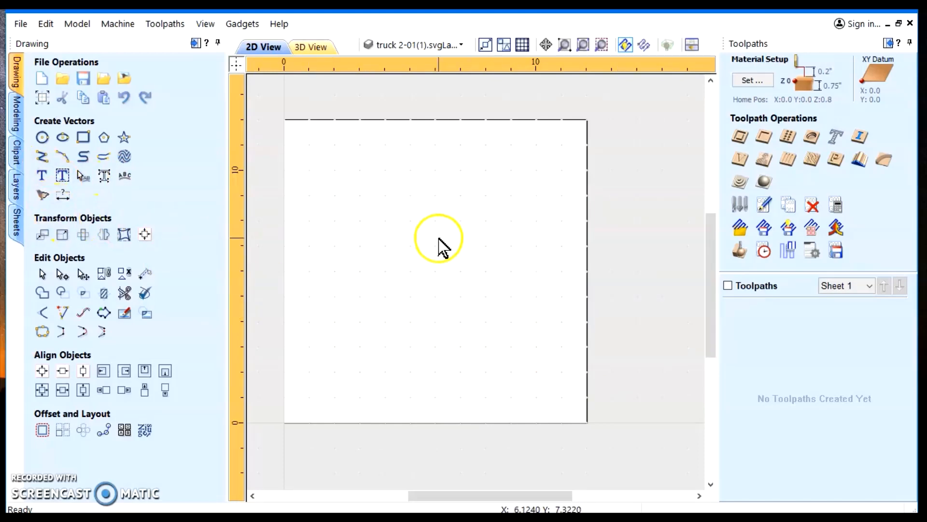
mouse_move(385, 164)
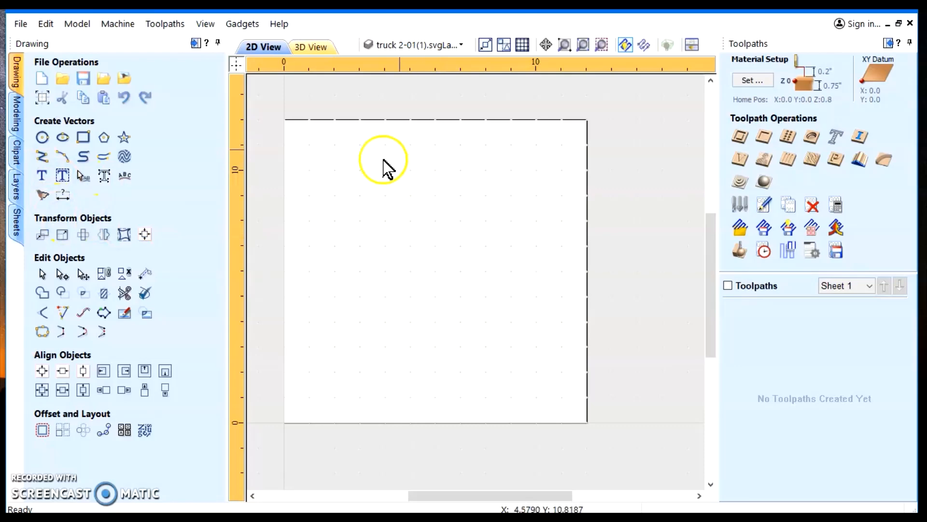
Undo the truck deletion with Edit > Undo Delete and box-select the truck's vectors
click(45, 24)
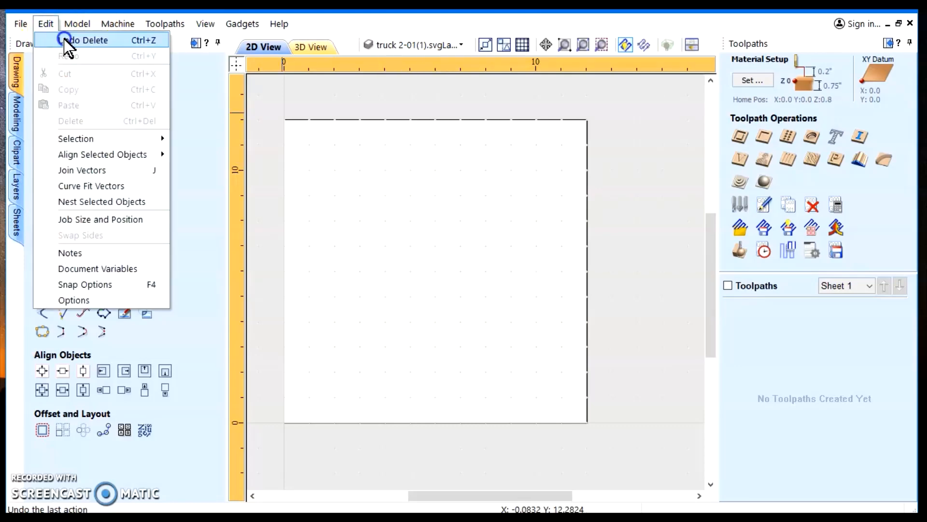
click(86, 40)
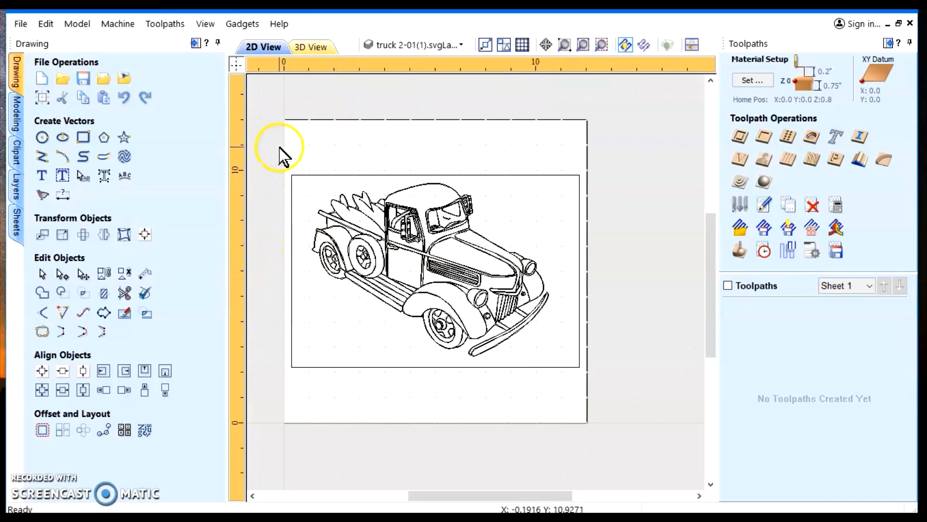
drag(281, 148, 541, 378)
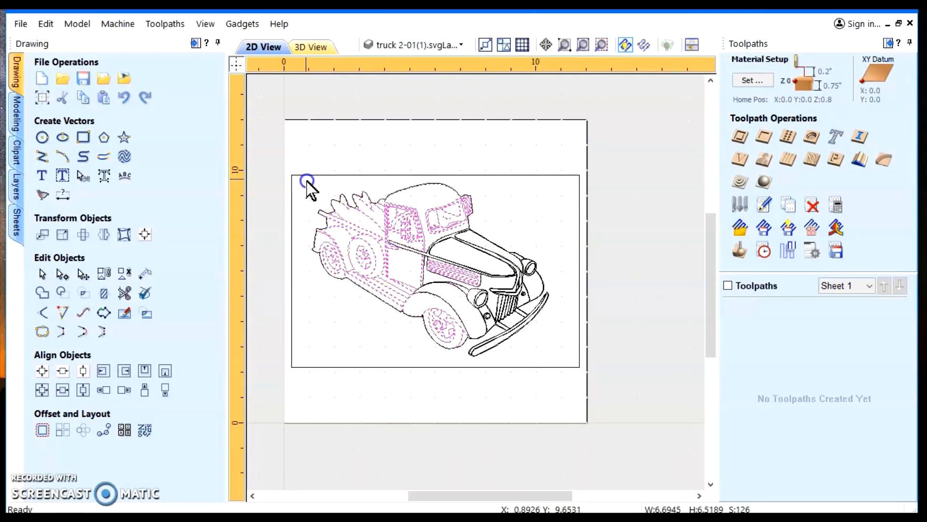
drag(308, 180, 565, 363)
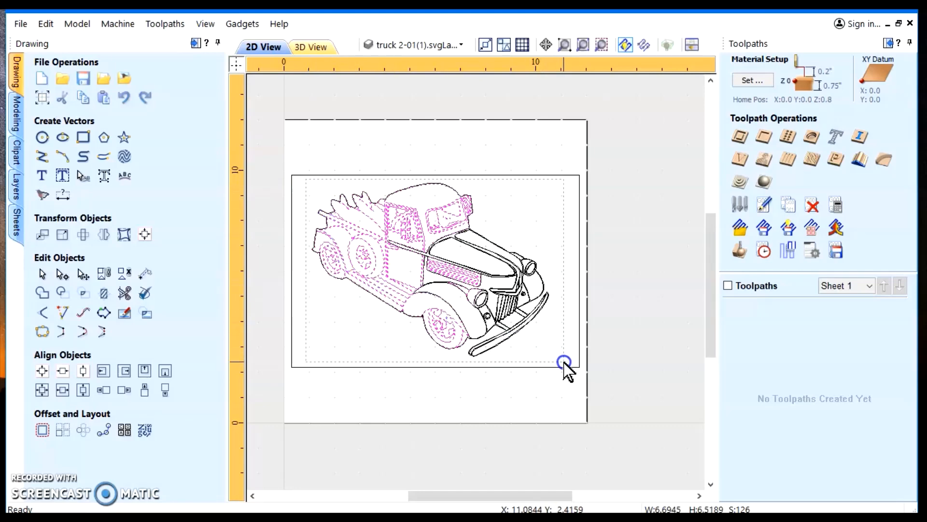
drag(561, 364, 579, 366)
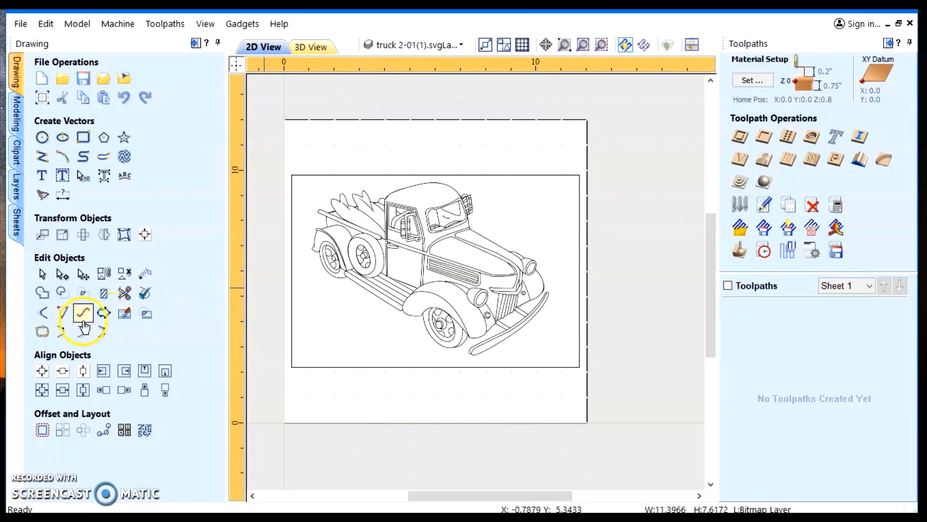
mouse_move(42, 195)
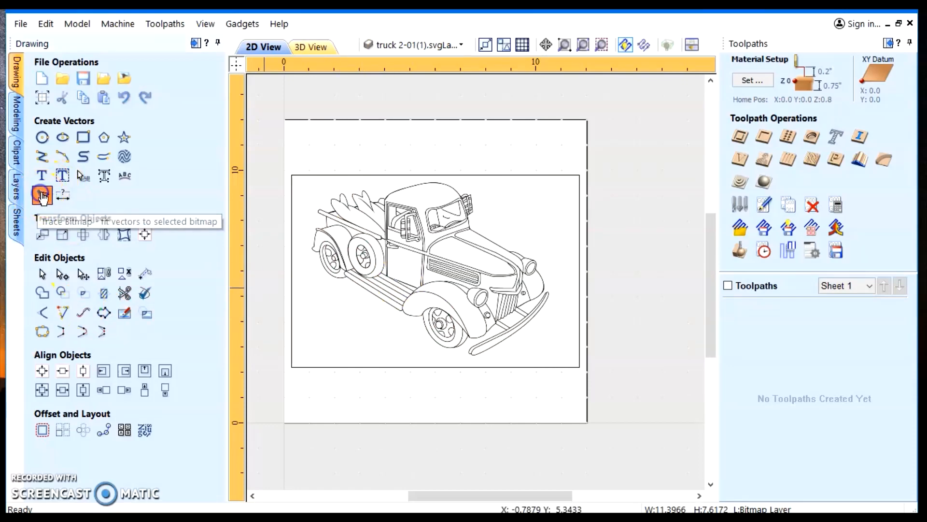
Reopen Trace Bitmap and raise the threshold from 0.74 to about 0.83
click(42, 195)
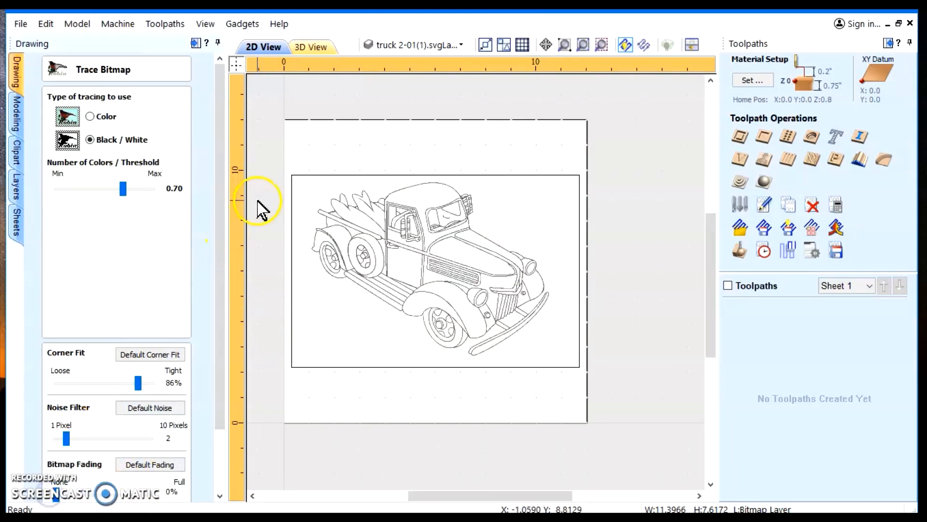
mouse_move(177, 286)
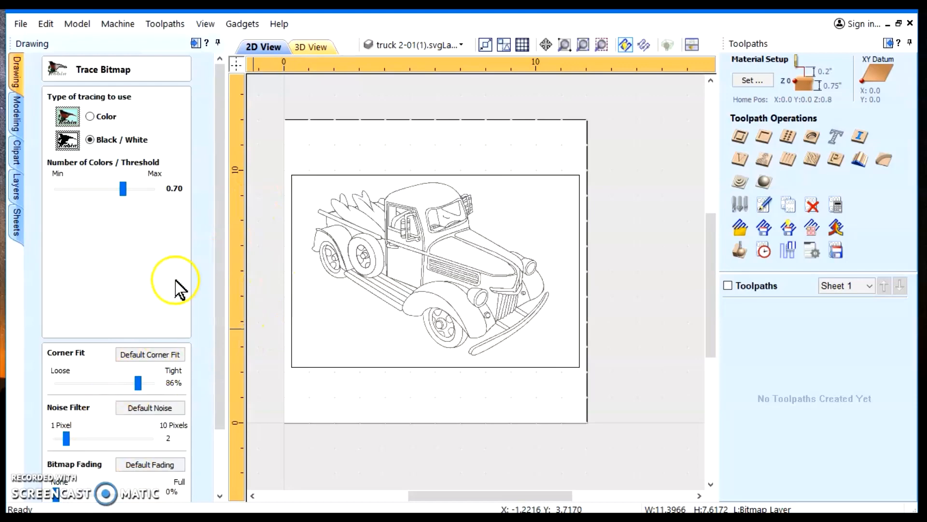
mouse_move(127, 287)
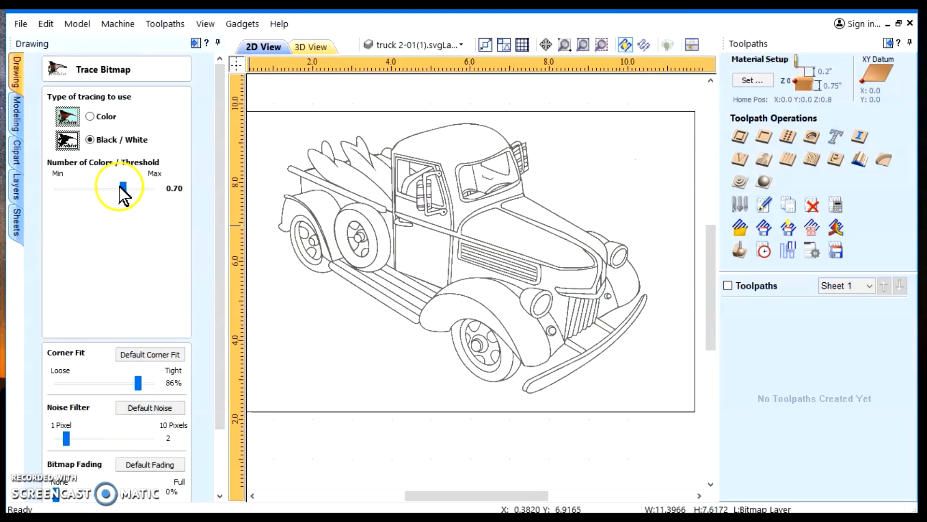
drag(122, 188, 124, 187)
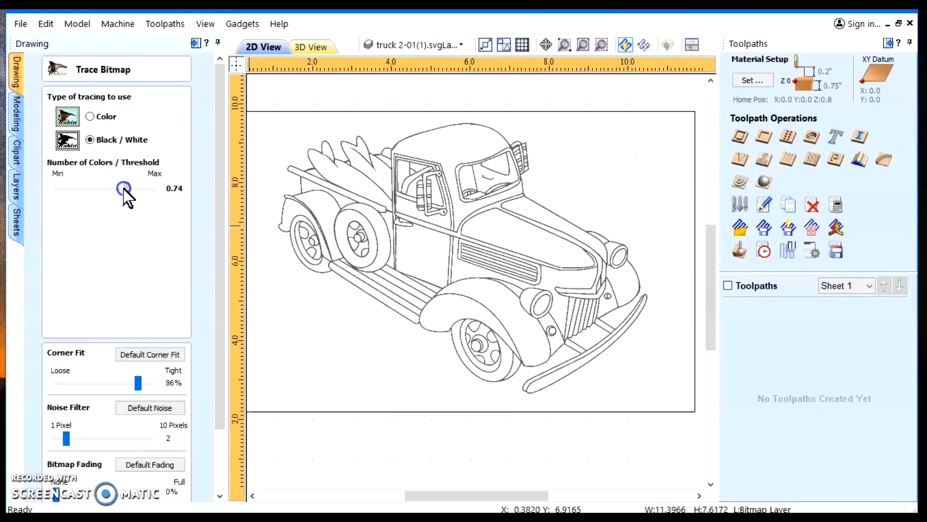
drag(124, 188, 134, 189)
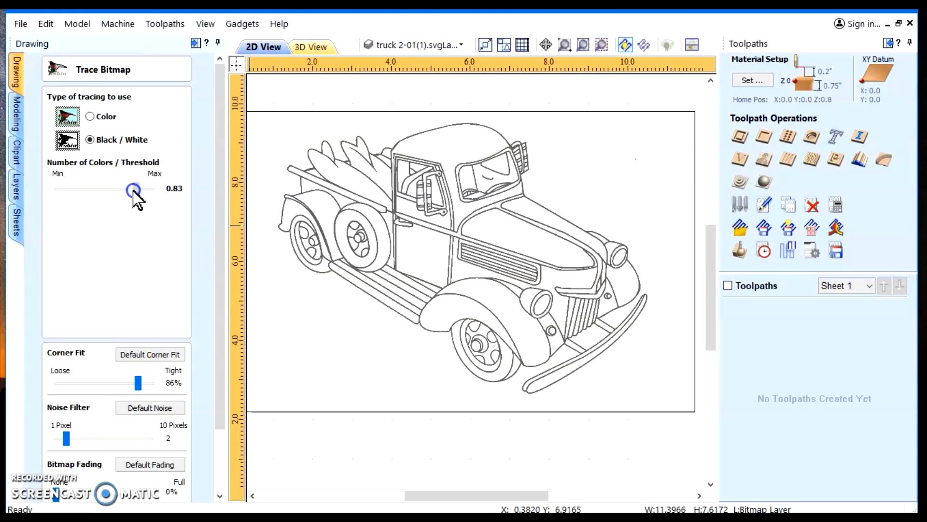
drag(135, 189, 131, 189)
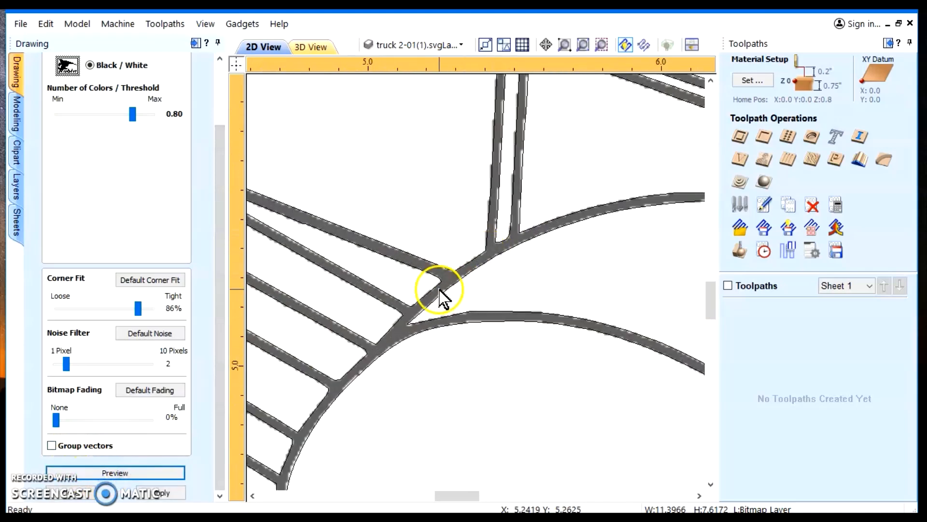
mouse_move(373, 376)
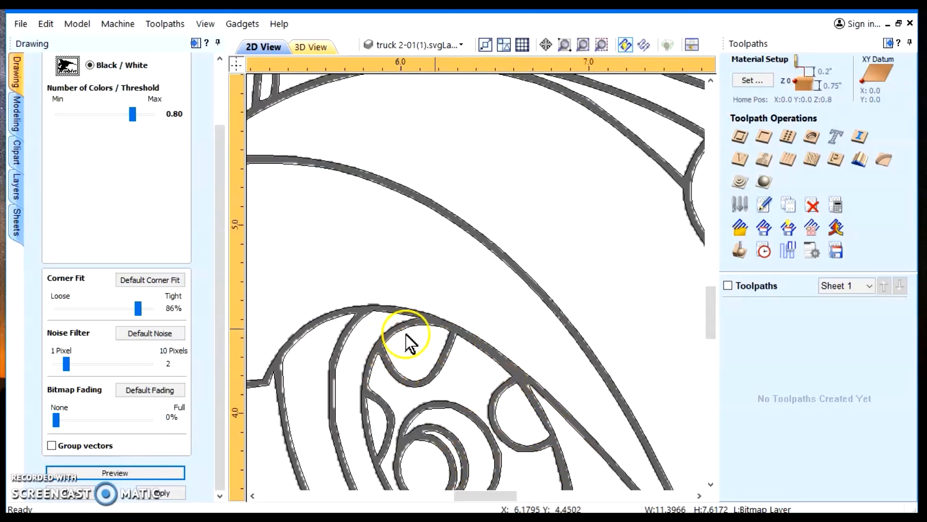
Apply the 0.80-threshold trace, turning the truck image into vector outlines
click(115, 472)
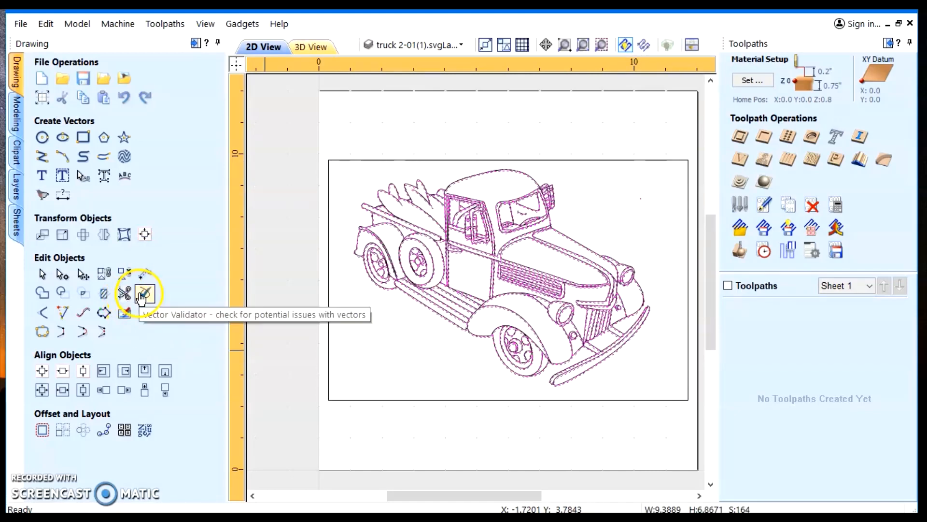
Validate the selected truck vectors in V-Carving mode, finding 4 overlaps and 4 intersections
click(144, 295)
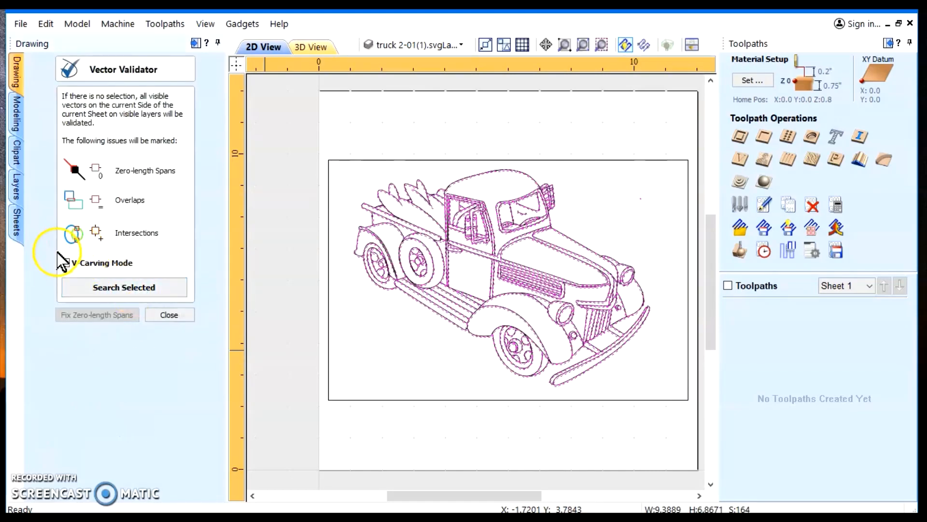
click(65, 263)
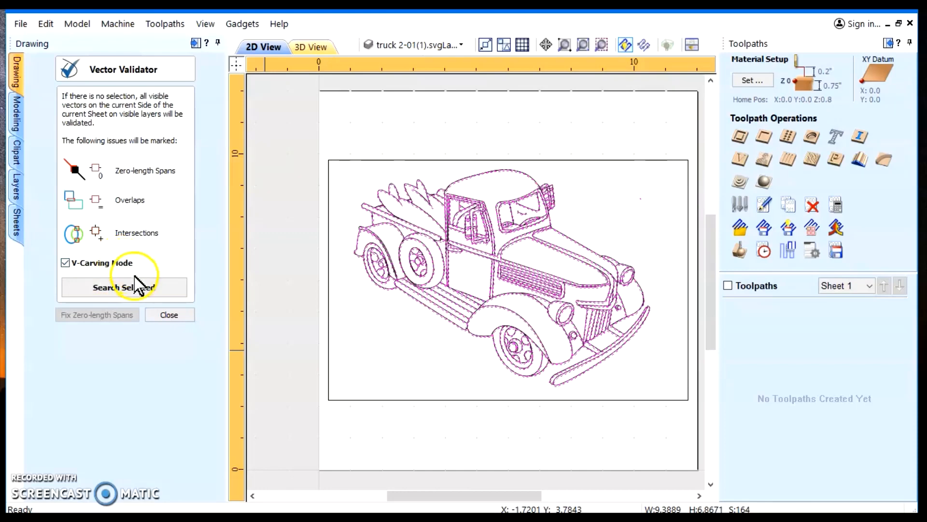
click(123, 288)
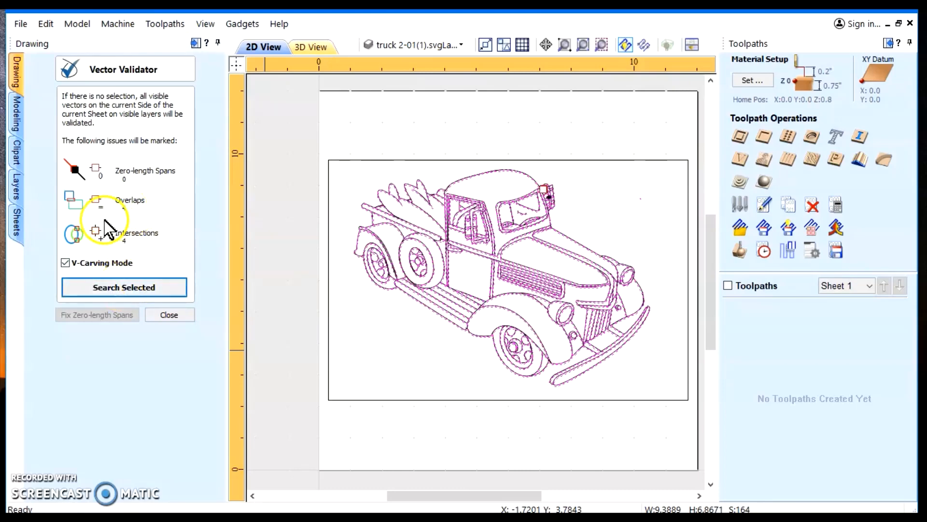
mouse_move(142, 258)
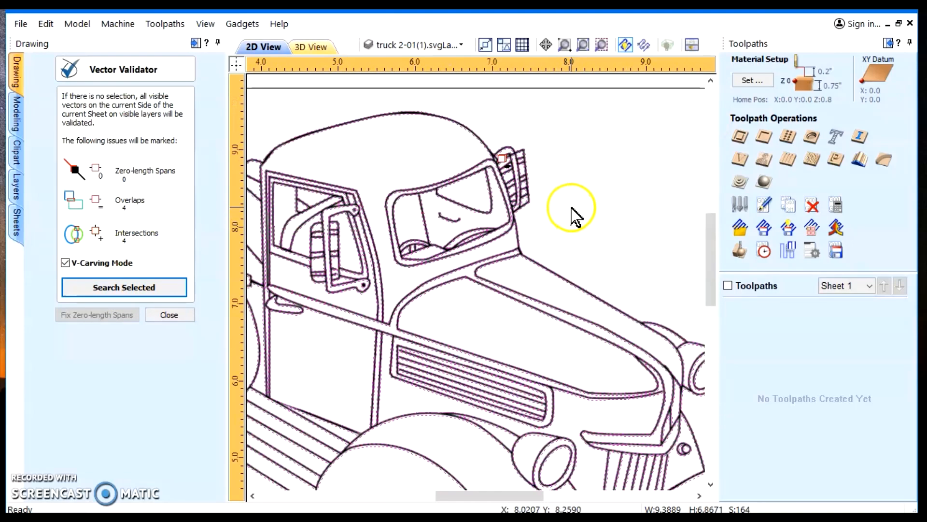
scroll(up, 3)
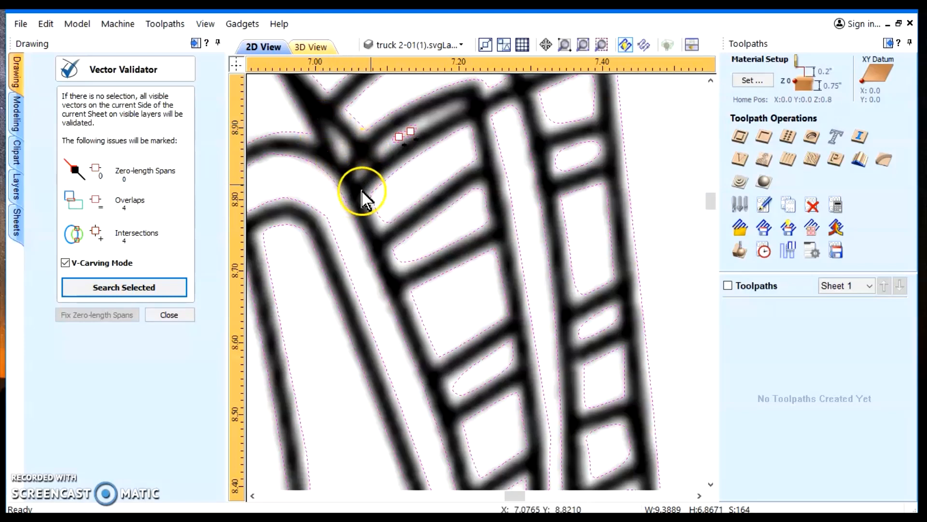
mouse_move(440, 127)
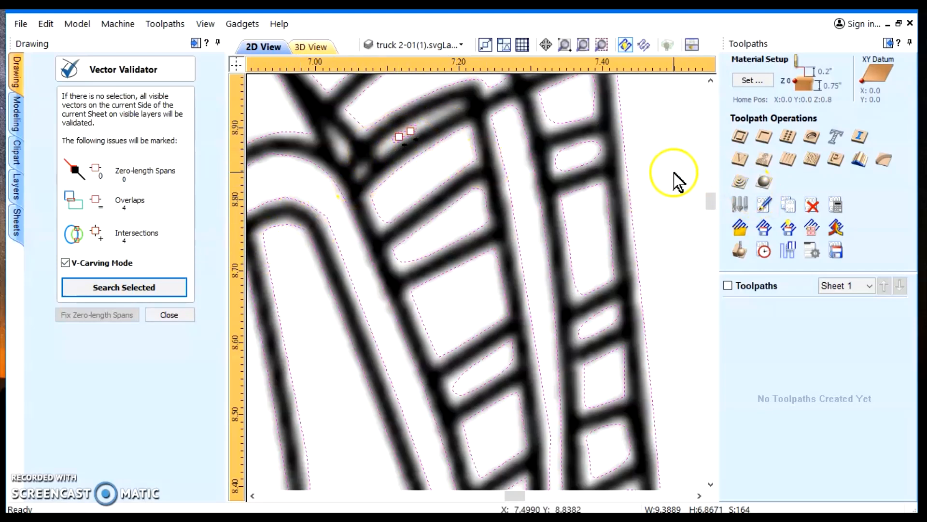
Close the Vector Validator panel, keeping the flagged overlap area in view
click(169, 313)
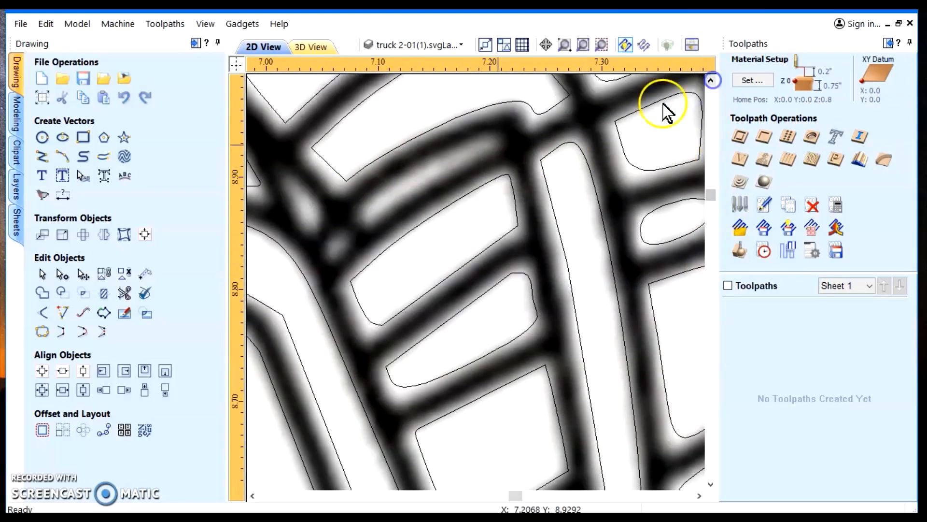
Draw a three-point arc along the curved truck strip near the flagged overlap
click(63, 156)
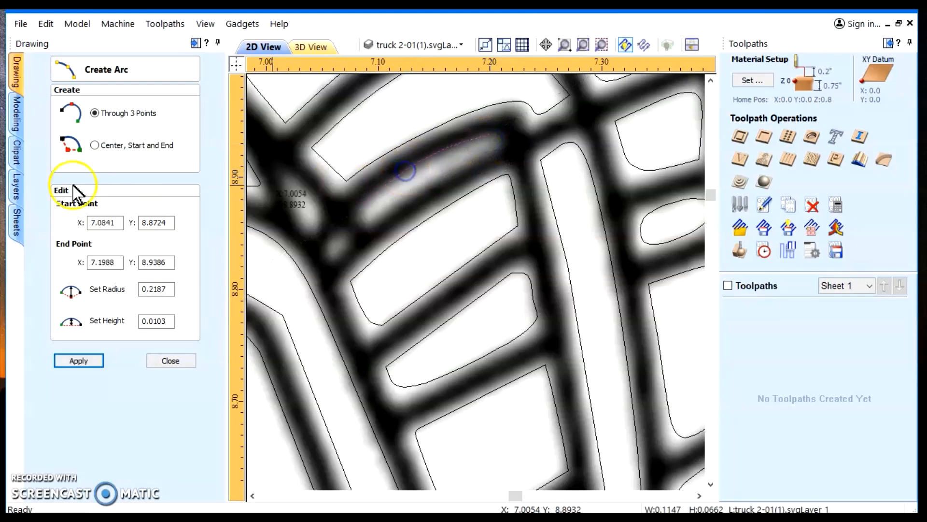
mouse_move(370, 225)
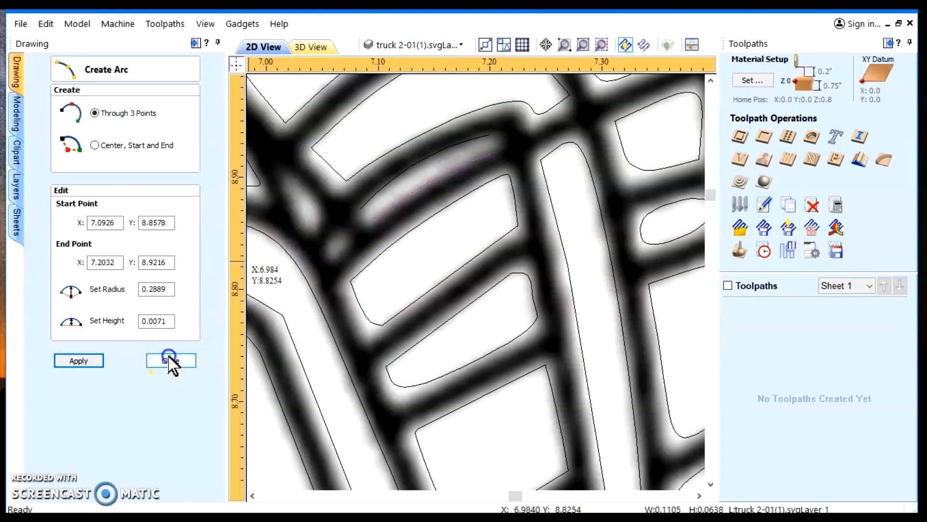
click(170, 361)
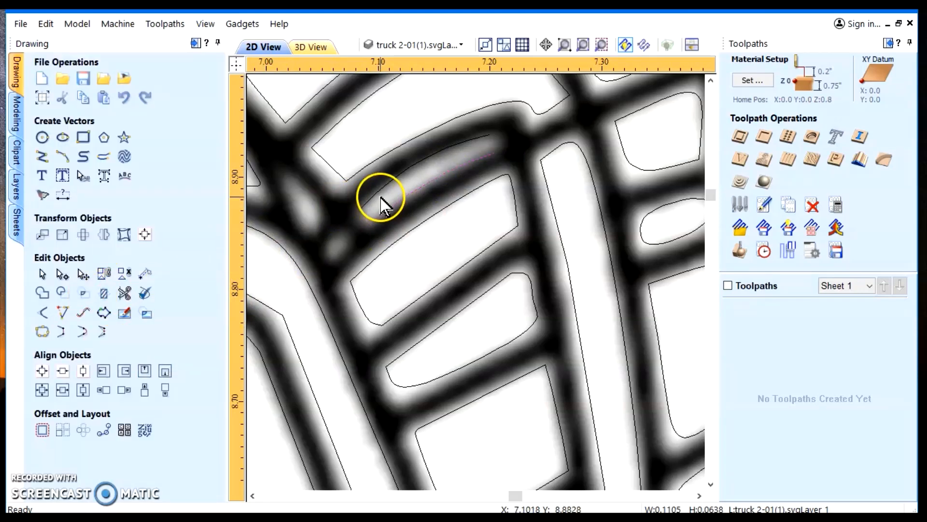
mouse_move(378, 201)
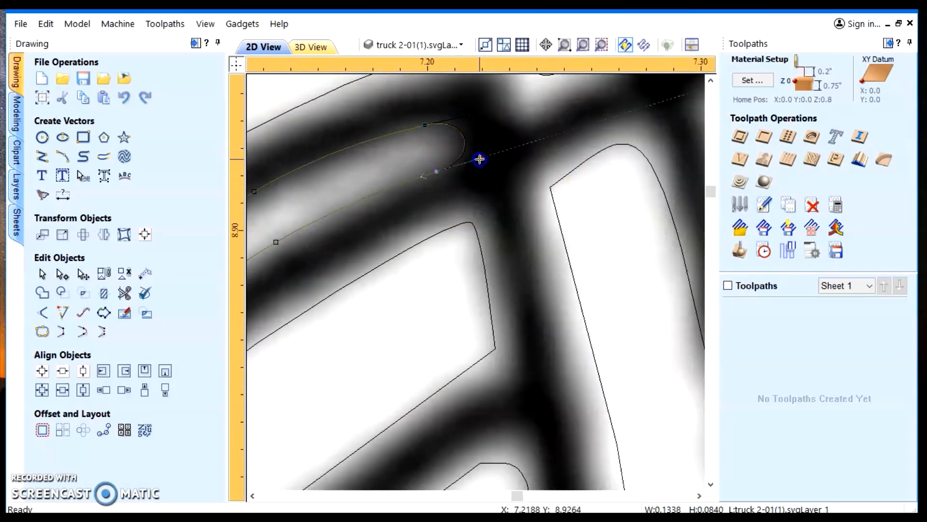
Zoom back out to view the whole reshaped truck inside the material boundary
scroll(down, 3)
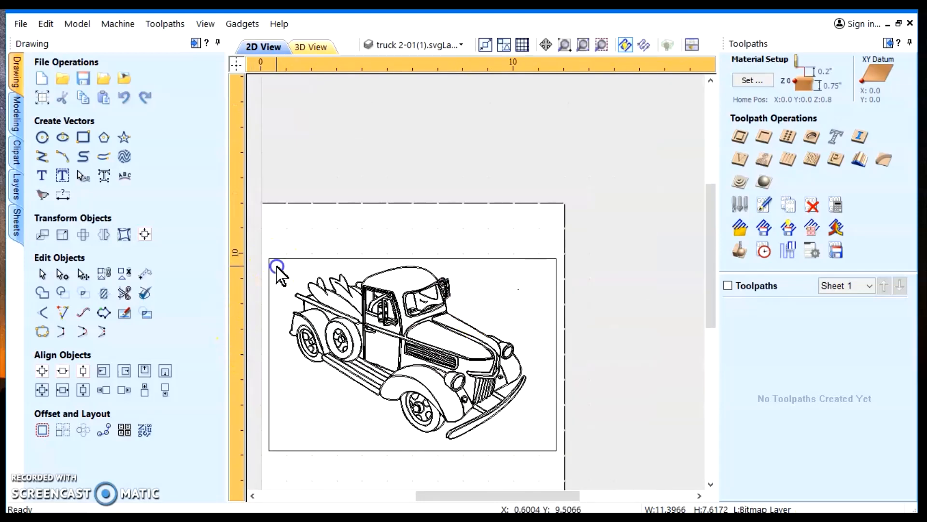
Select all truck vectors and rerun the V-Carving validation, confirming zero spans, overlaps and intersections
drag(278, 266, 512, 443)
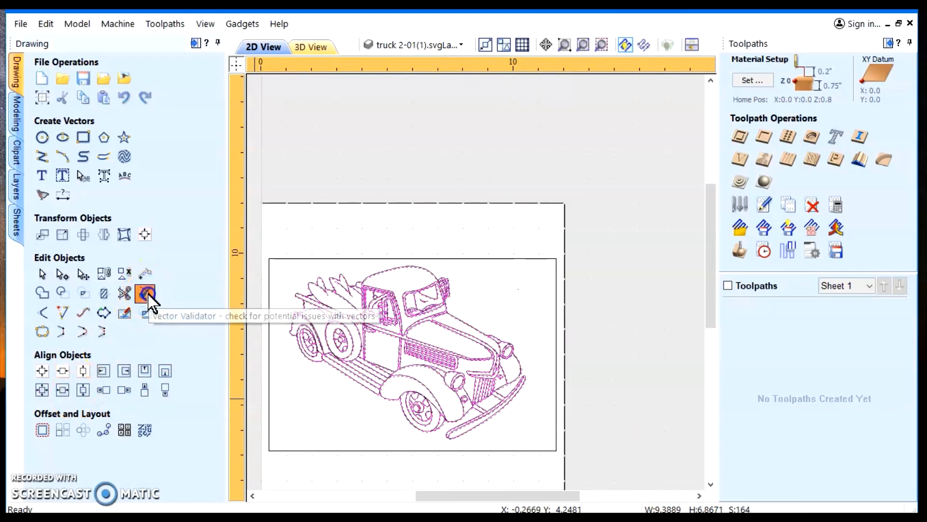
click(144, 294)
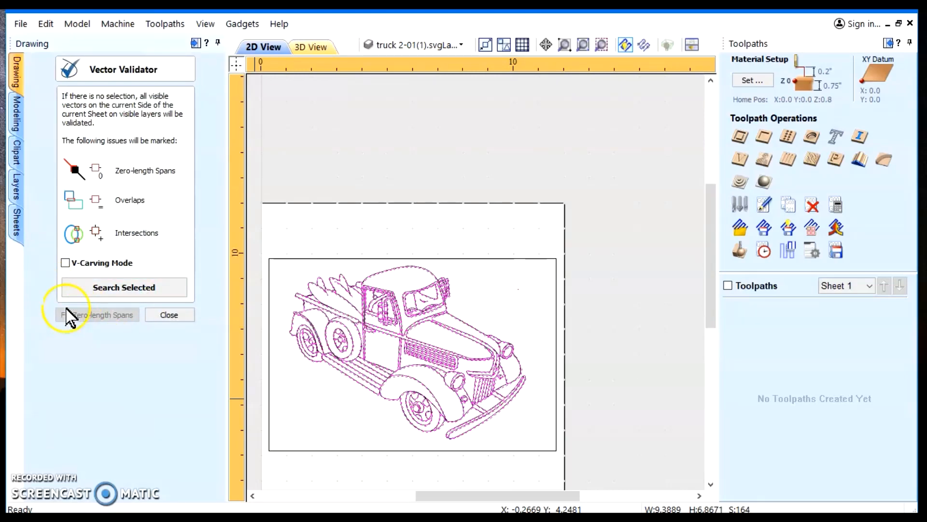
click(64, 263)
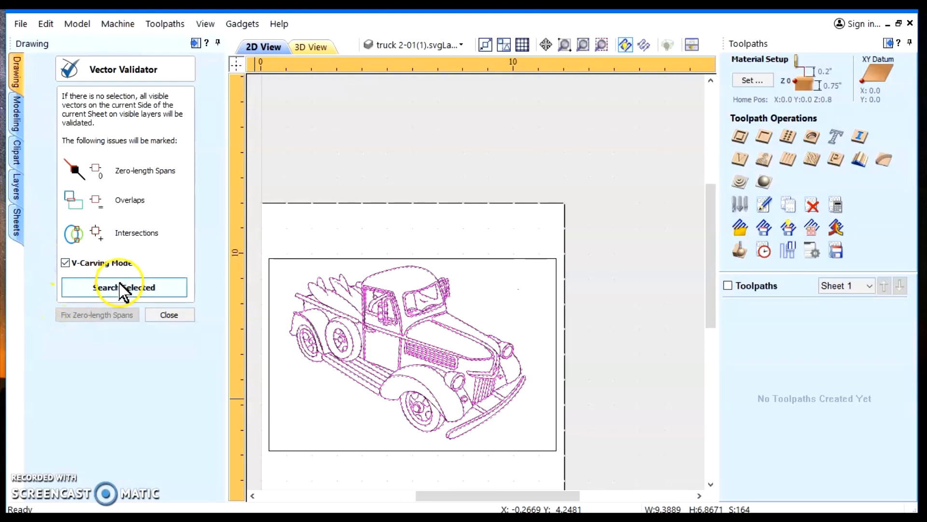
click(124, 287)
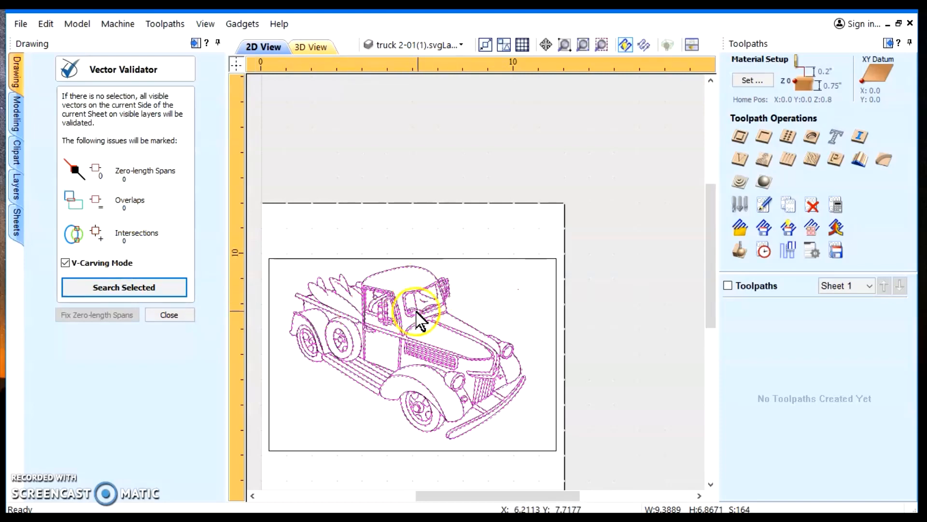
mouse_move(157, 376)
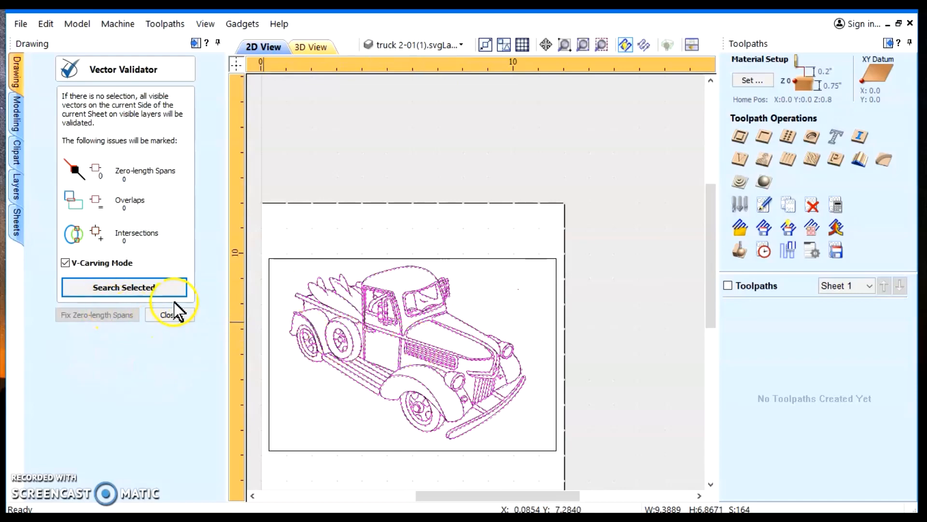
click(170, 314)
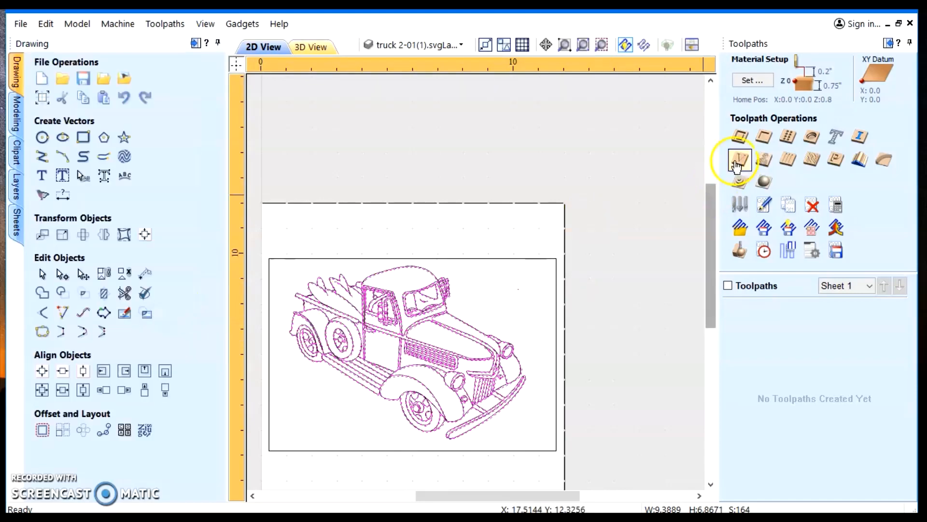
Calculate the 'Profile 1' 2D profile toolpath with the 30° V-bit at 0.0625 depth
click(740, 160)
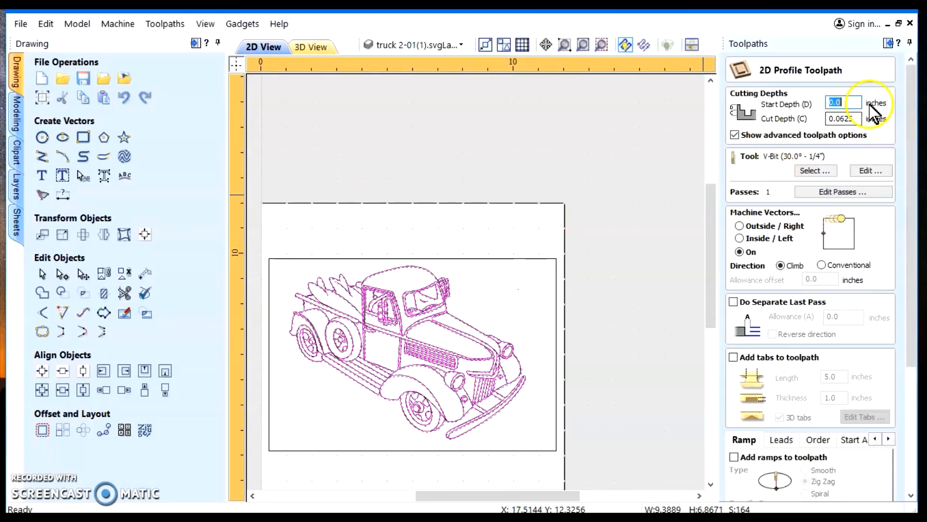
mouse_move(771, 168)
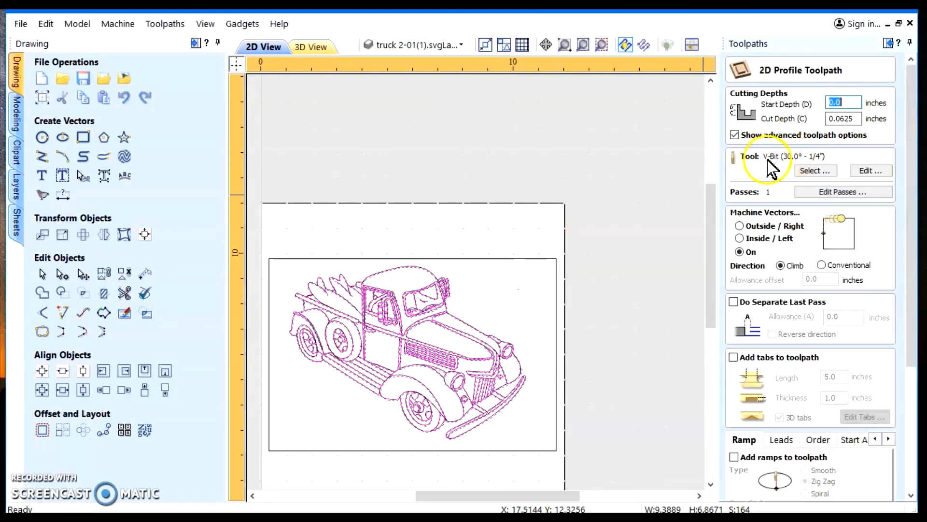
mouse_move(777, 169)
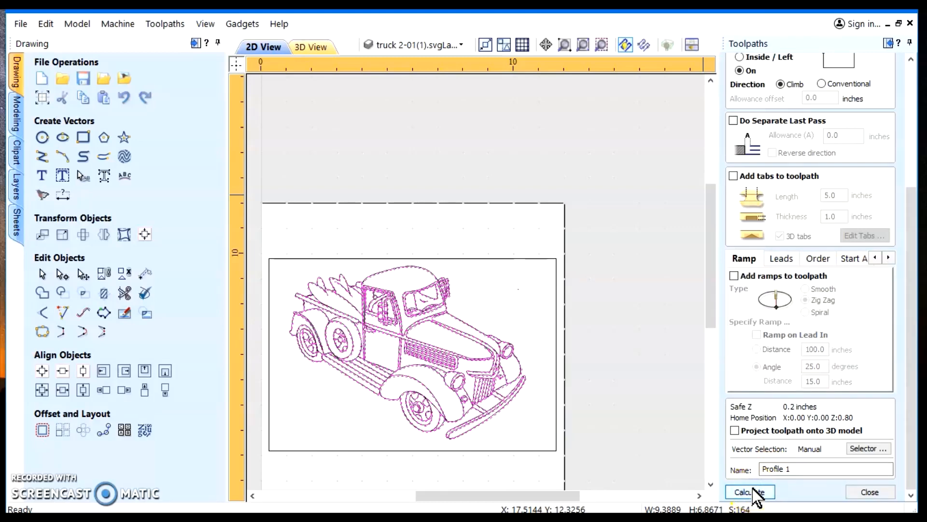
click(749, 492)
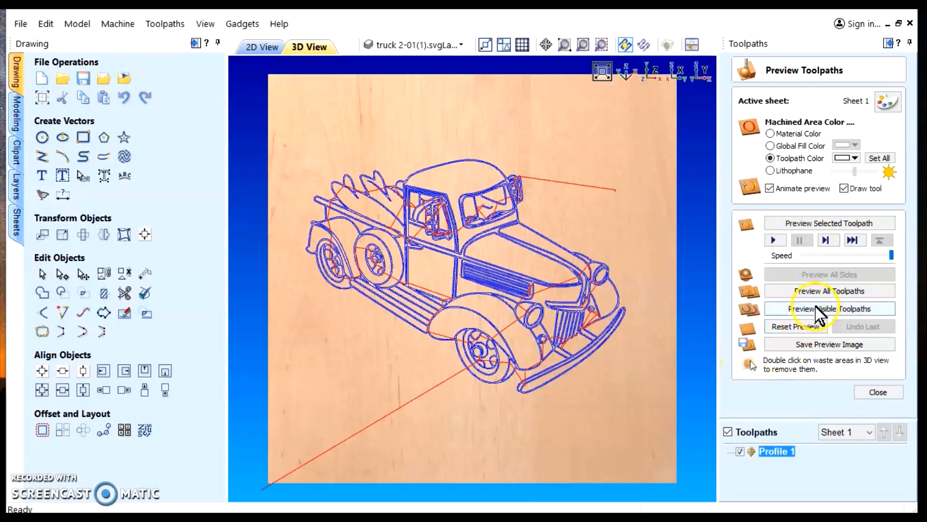
Preview the toolpath carving the truck into wood, then zoom out and tilt the view
click(829, 308)
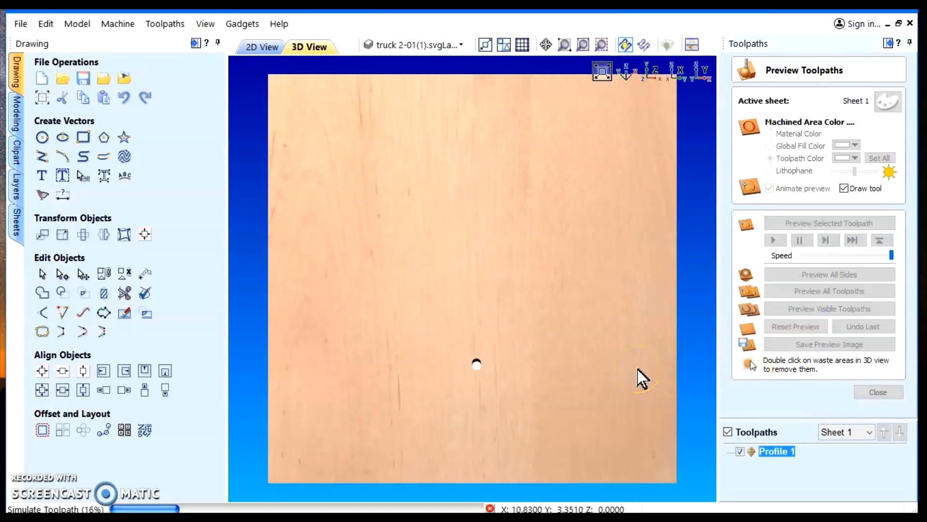
click(829, 308)
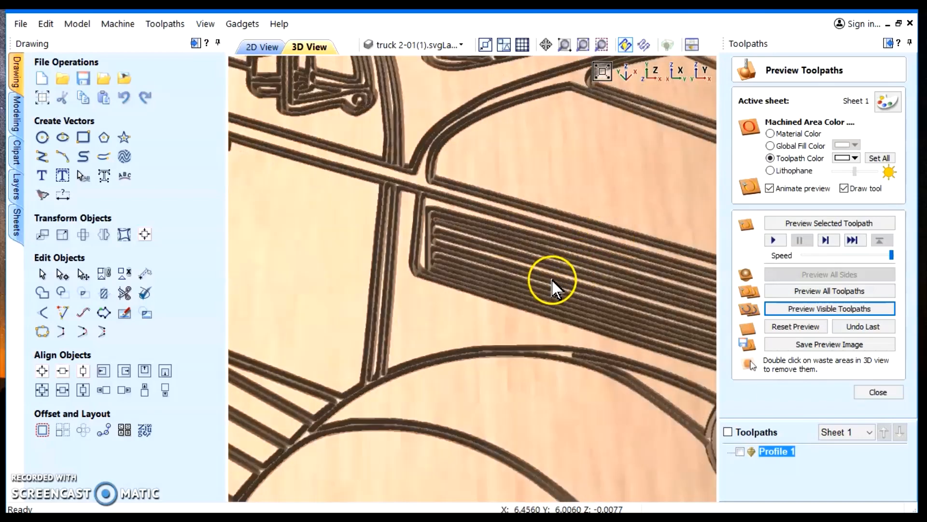
drag(553, 281, 302, 263)
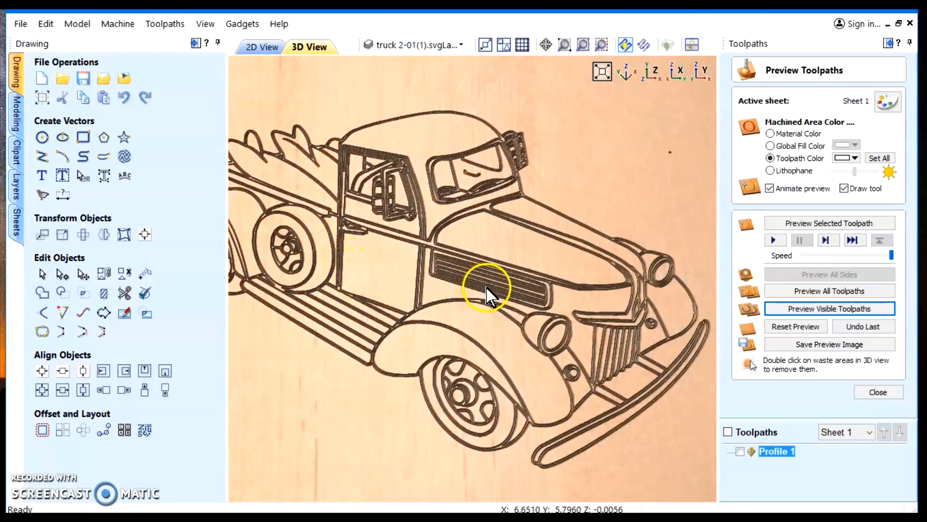
drag(485, 290, 405, 251)
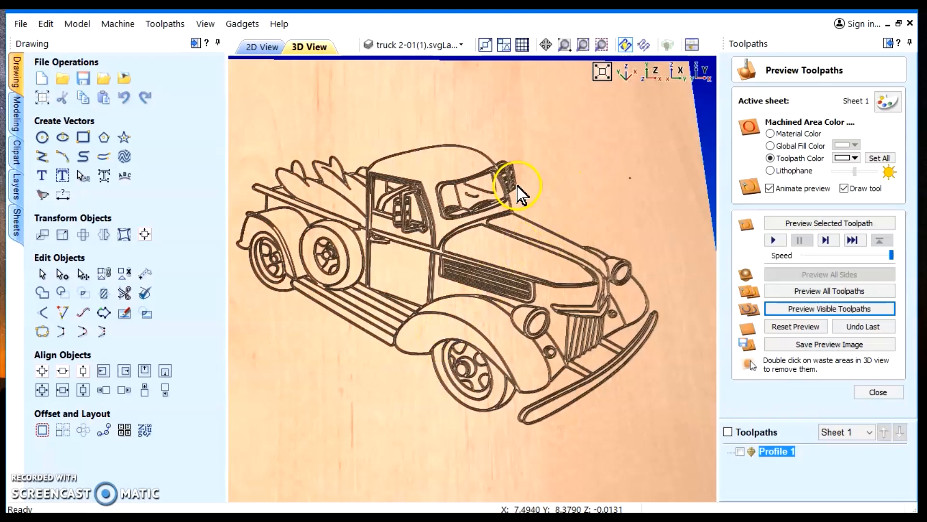
mouse_move(434, 216)
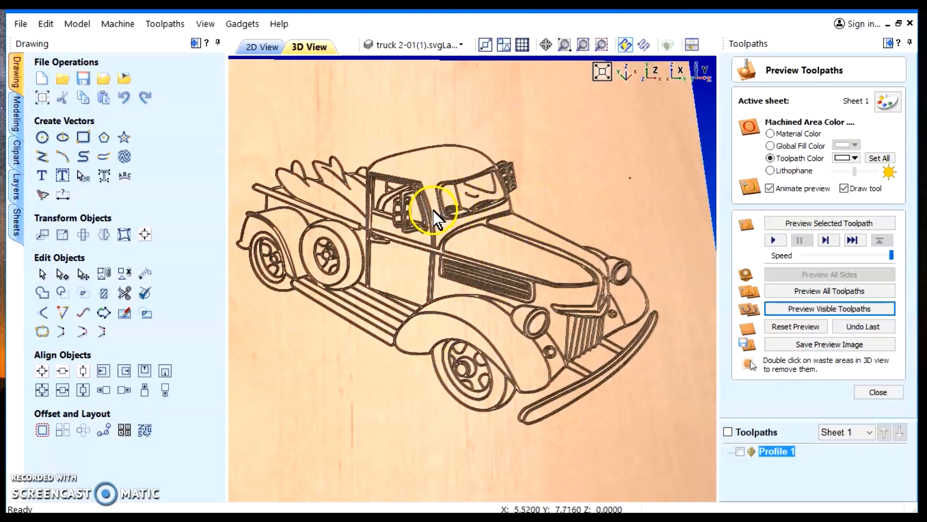
mouse_move(423, 218)
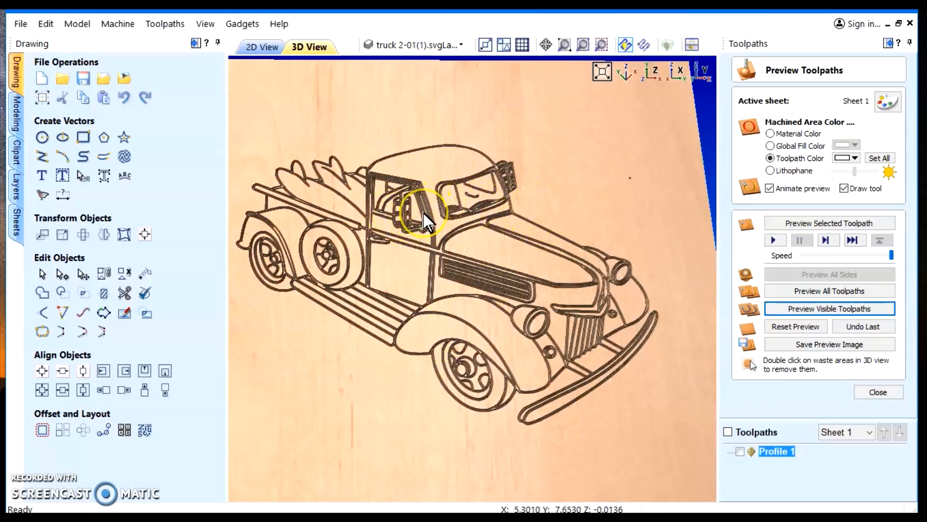
mouse_move(635, 177)
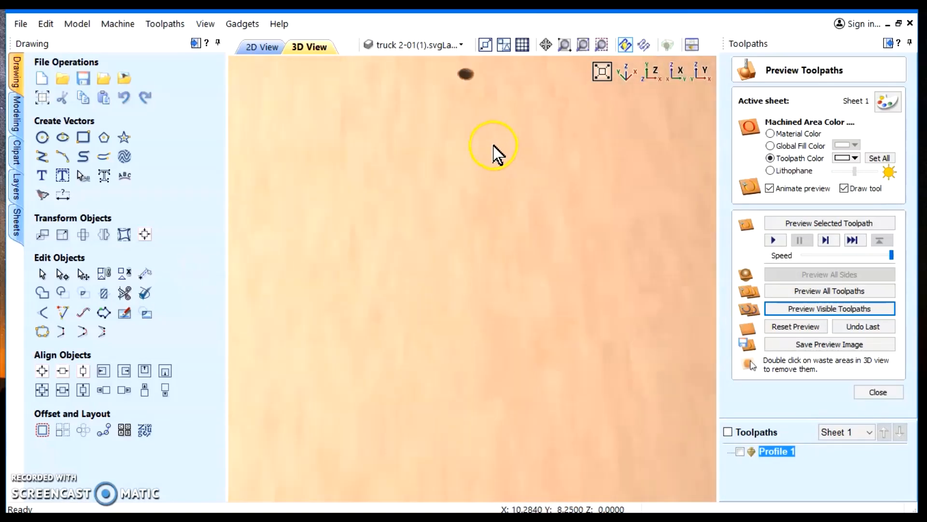
Inspect the stray dot in 2D View, then display Profile 1 in 3D
click(261, 47)
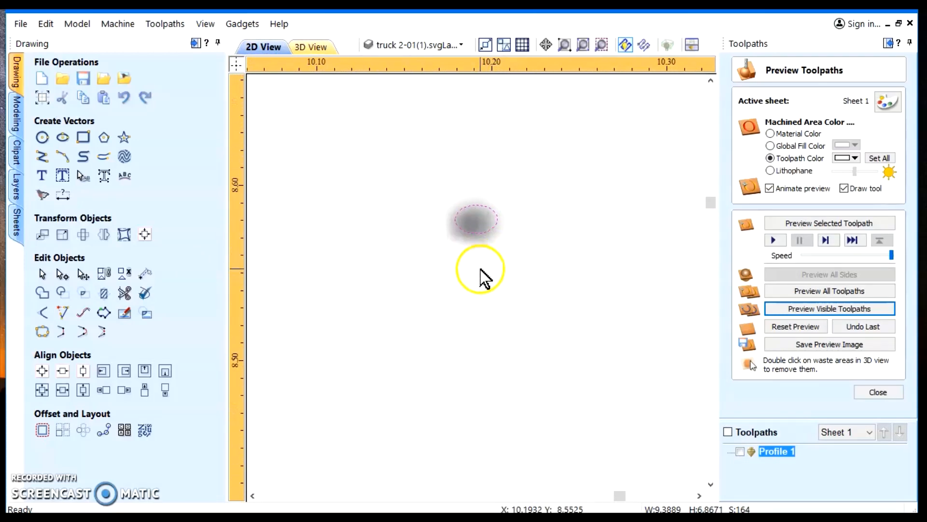
mouse_move(414, 243)
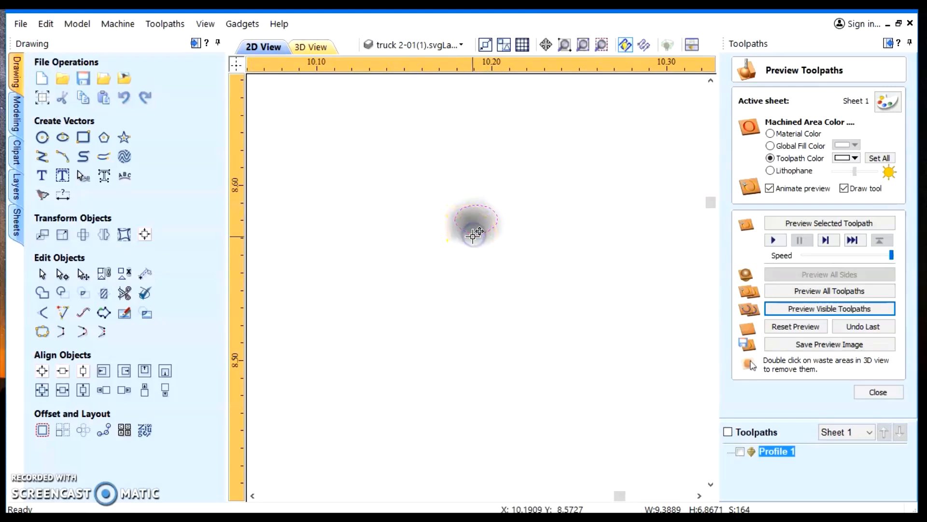
mouse_move(434, 319)
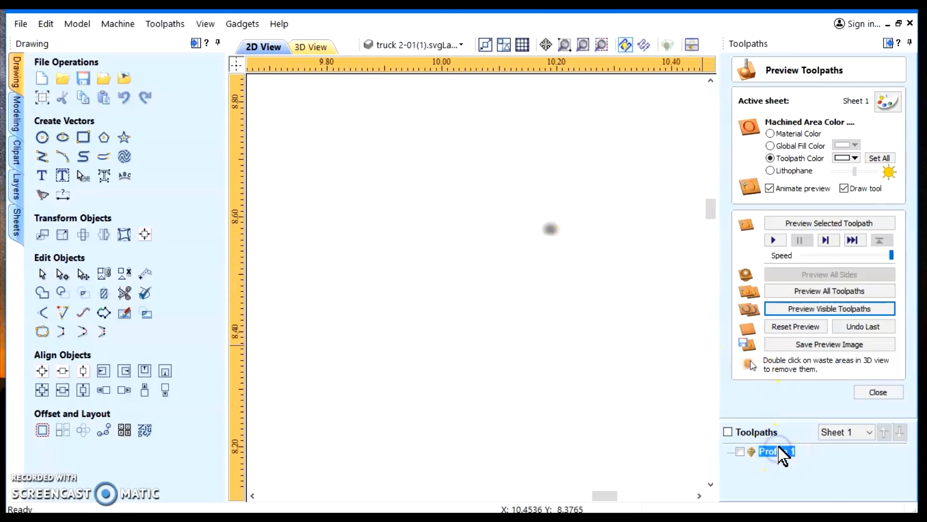
double_click(771, 451)
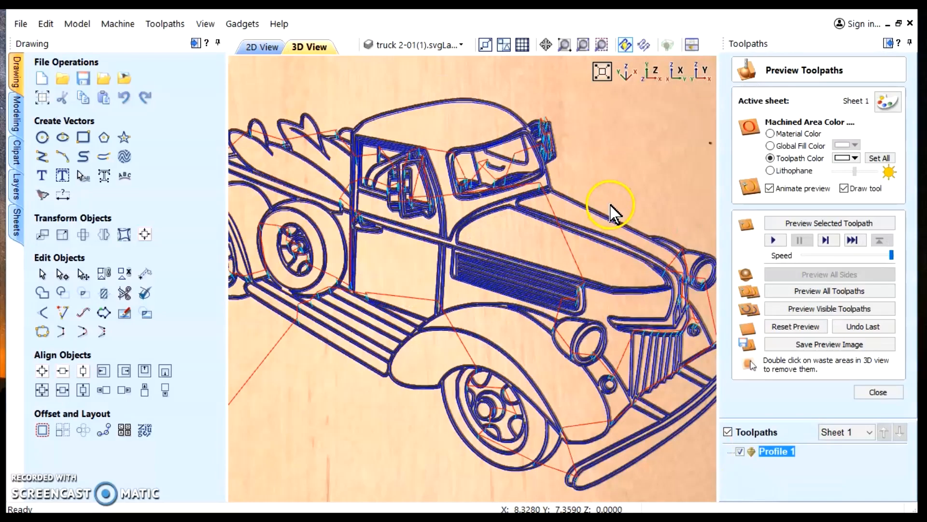
Zoom out and tilt to inspect the whole engraved board, then return to 2D View
drag(612, 213, 642, 133)
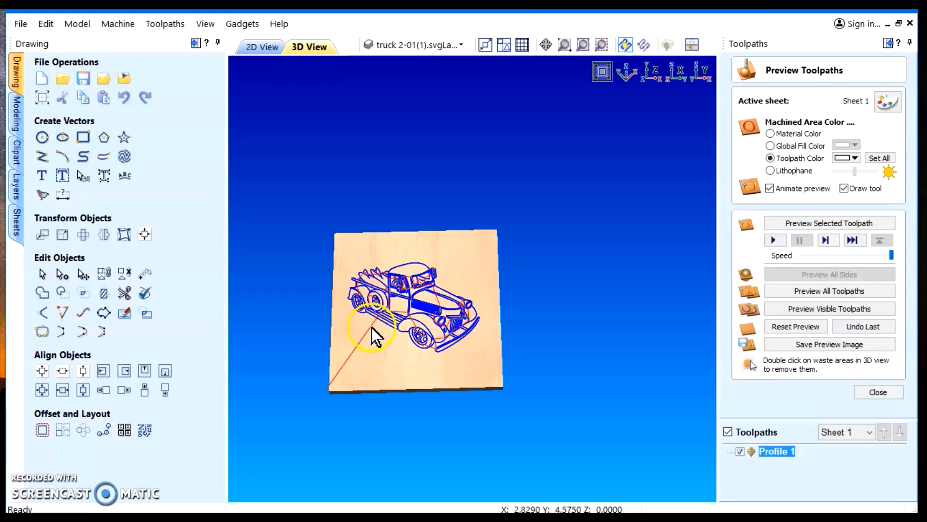
mouse_move(485, 266)
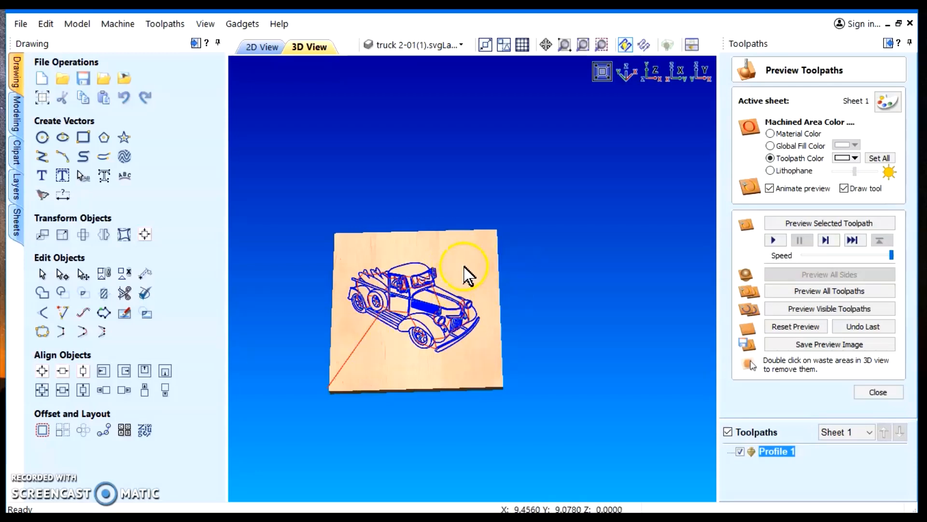
scroll(up, 3)
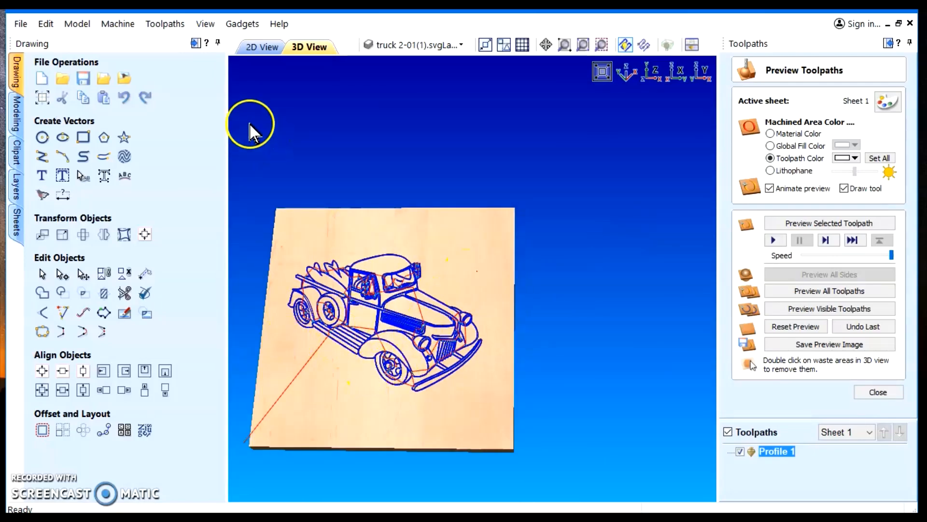
click(262, 47)
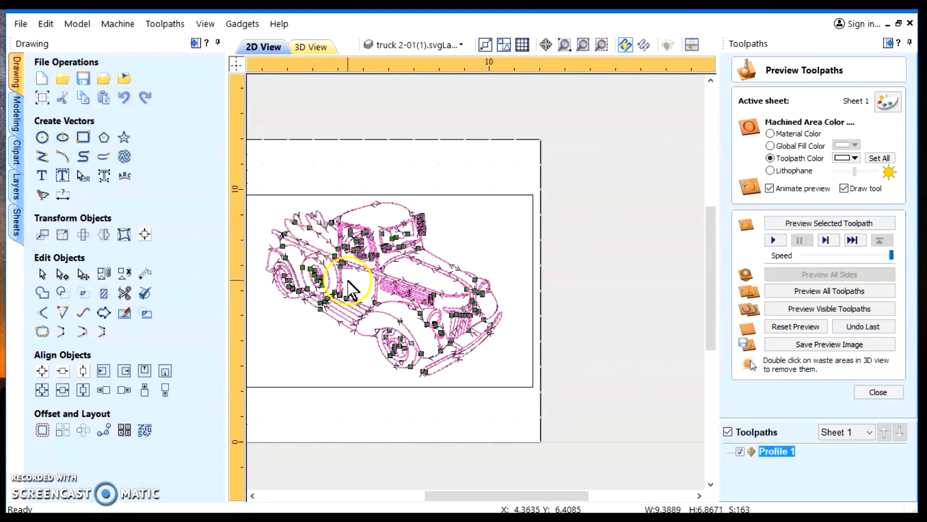
mouse_move(641, 325)
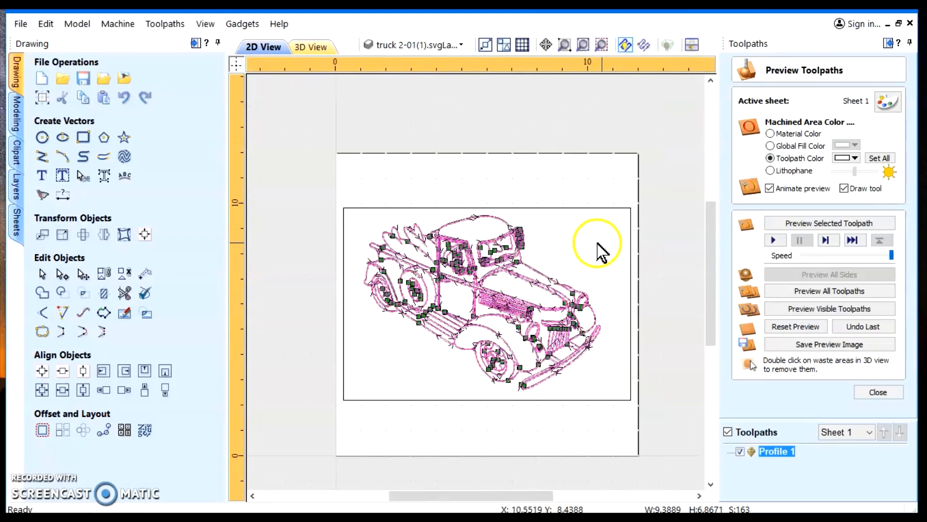
mouse_move(89, 210)
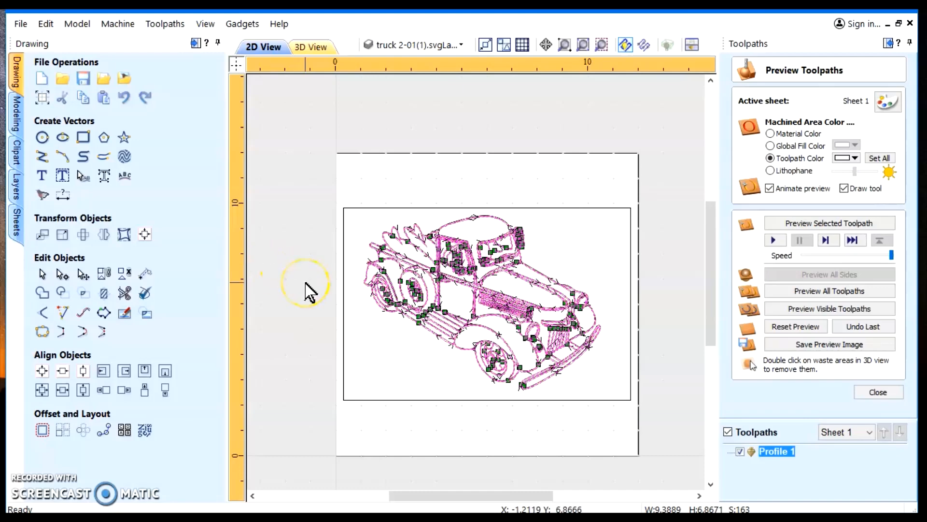
mouse_move(308, 293)
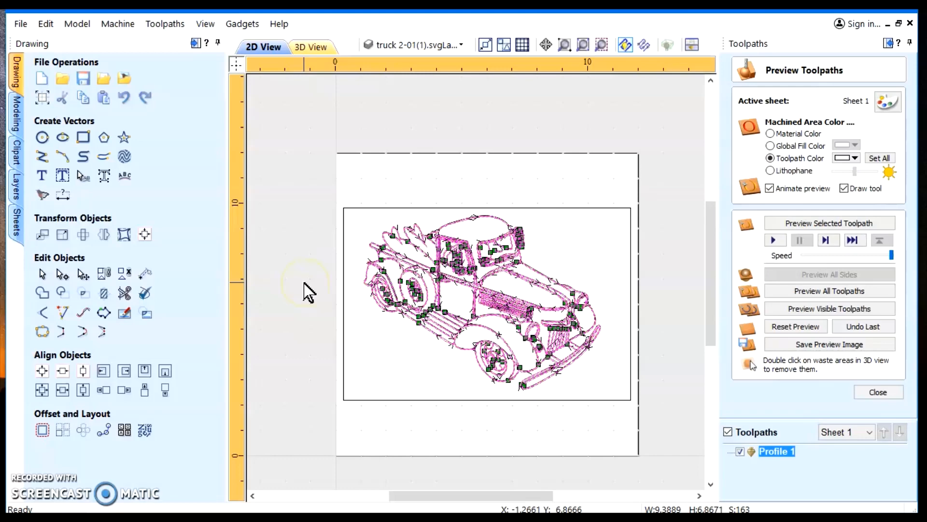
mouse_move(307, 293)
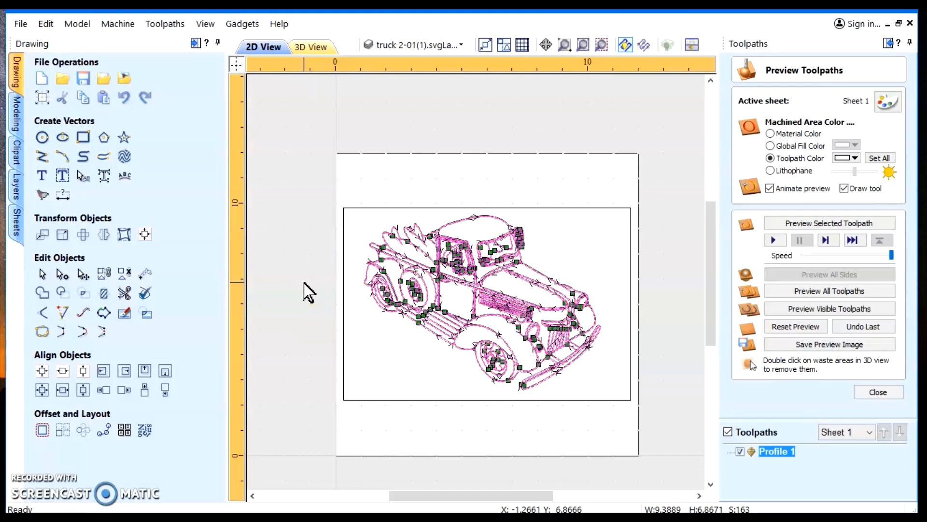